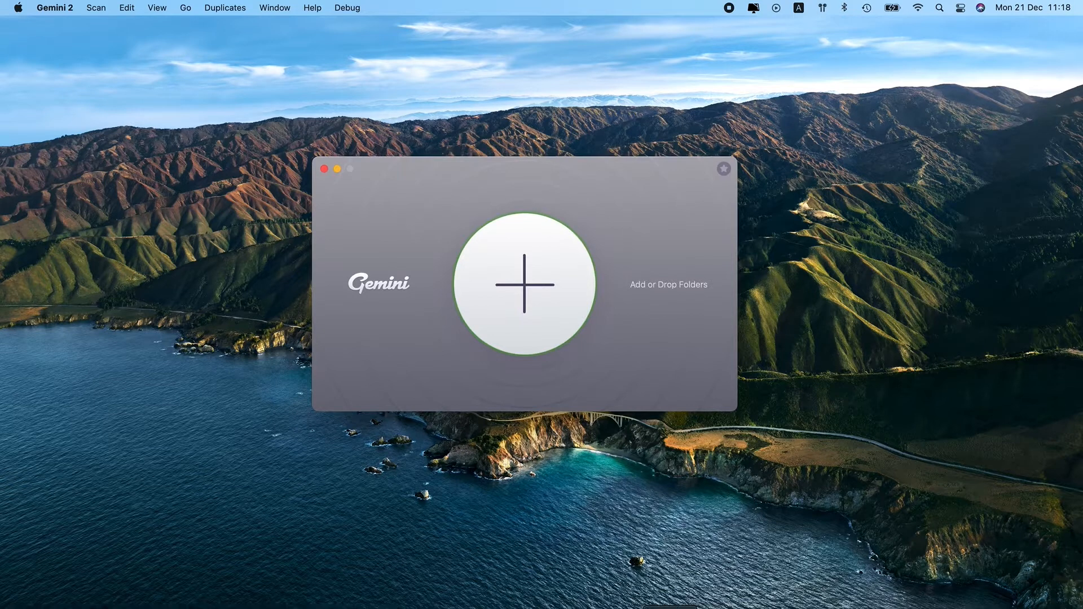
# Add the Pictures folder in Gemini 2 and scan it for duplicates, finding 8.14 GB.
pyautogui.click(525, 284)
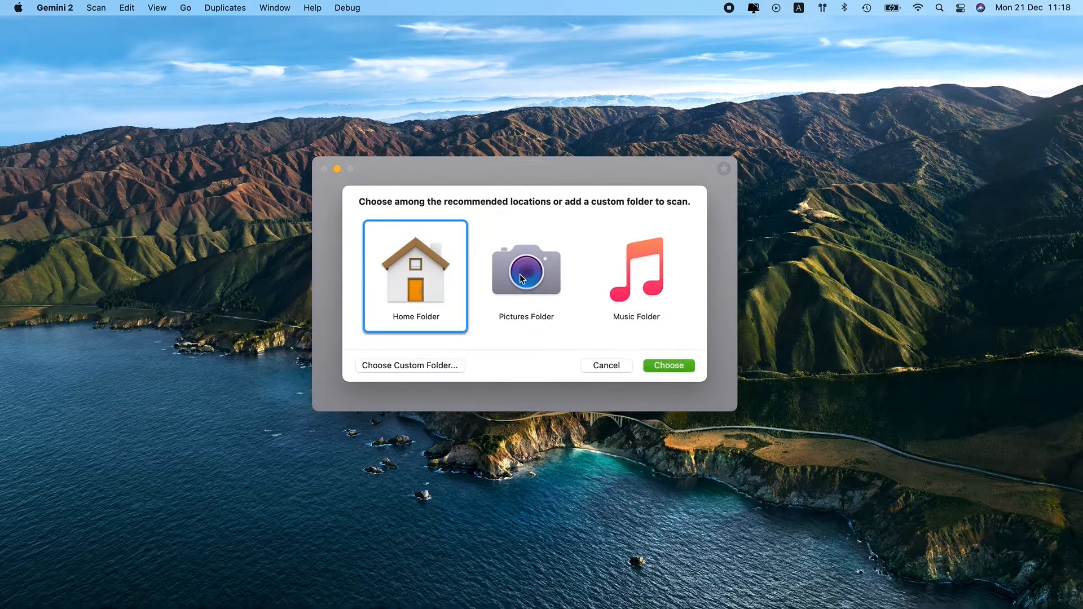
pyautogui.click(667, 366)
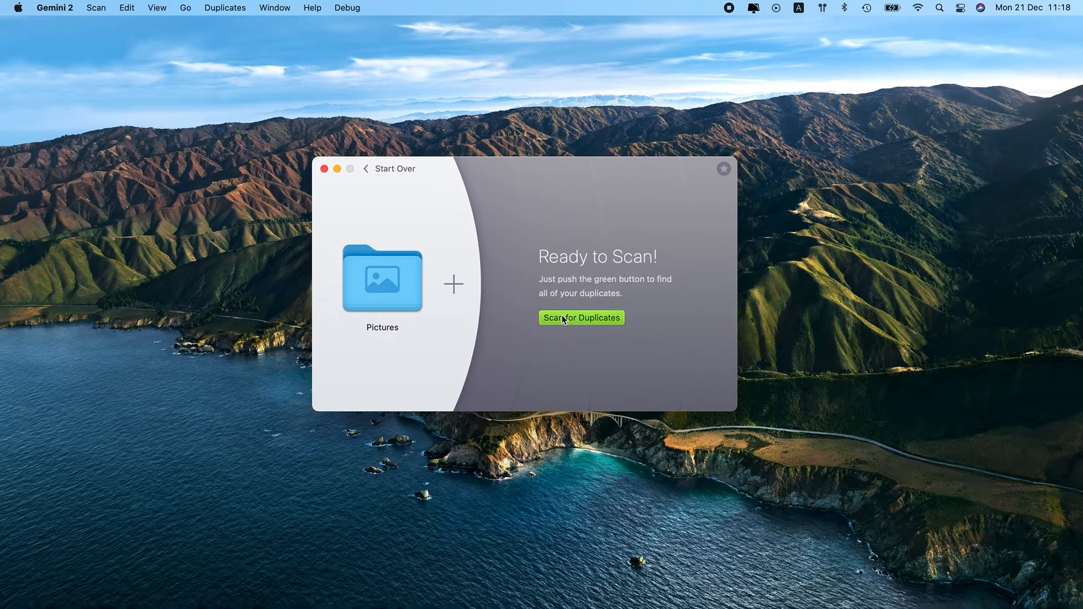
pyautogui.click(581, 318)
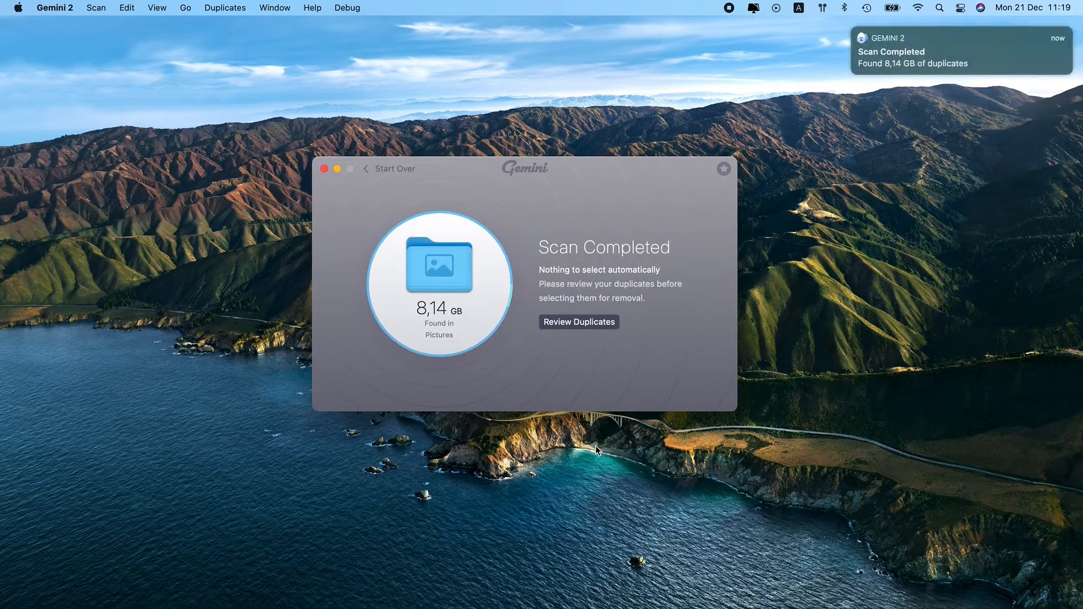
# Review the found duplicates and auto-select 'Any', marking 255 of 256 (8.08 GB) for removal.
pyautogui.click(578, 321)
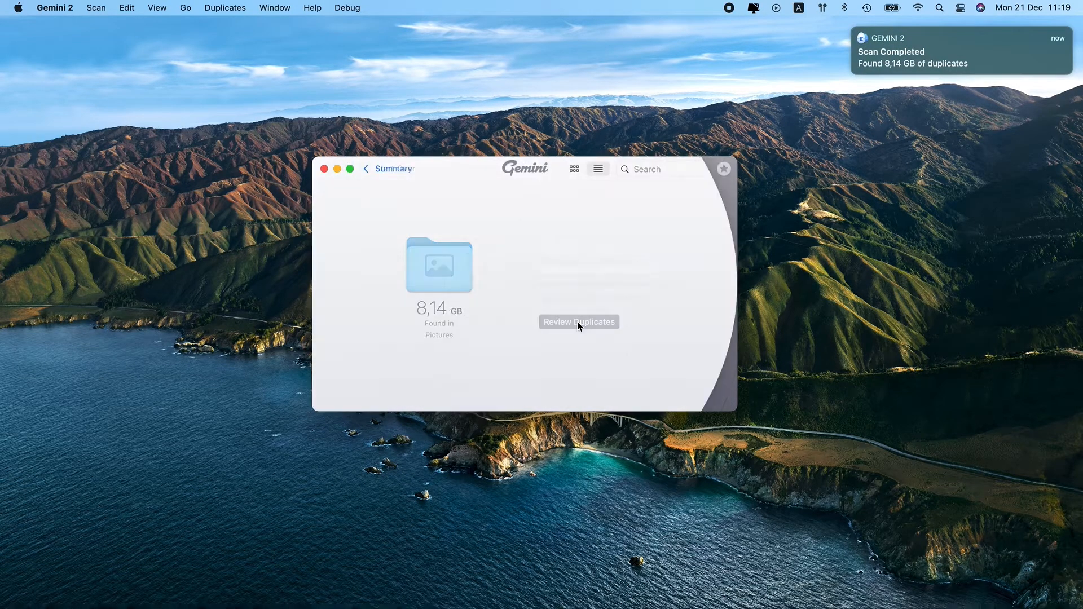
pyautogui.click(578, 321)
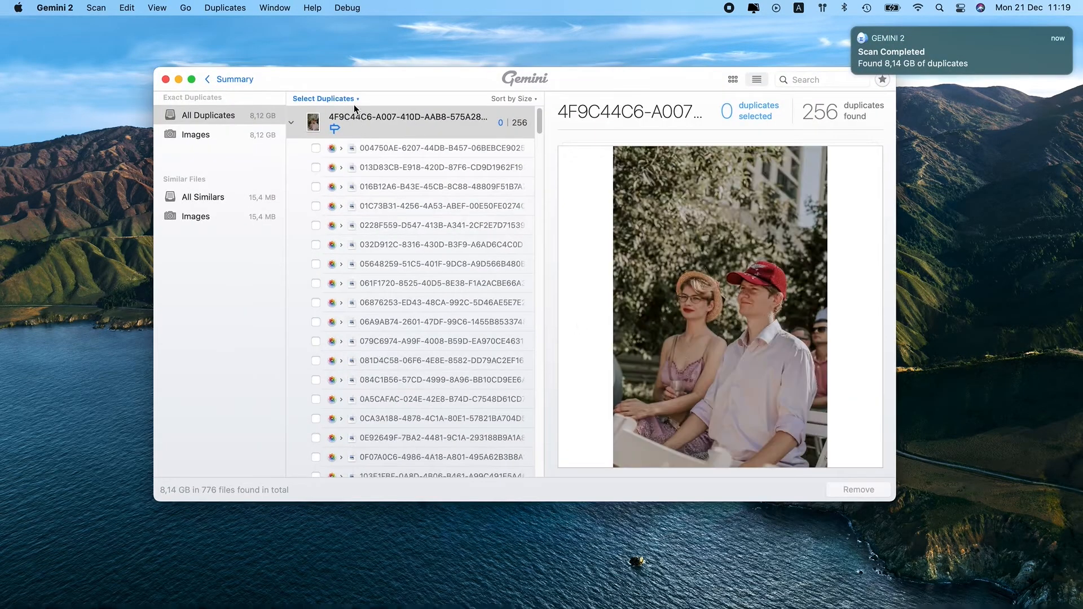
pyautogui.click(325, 99)
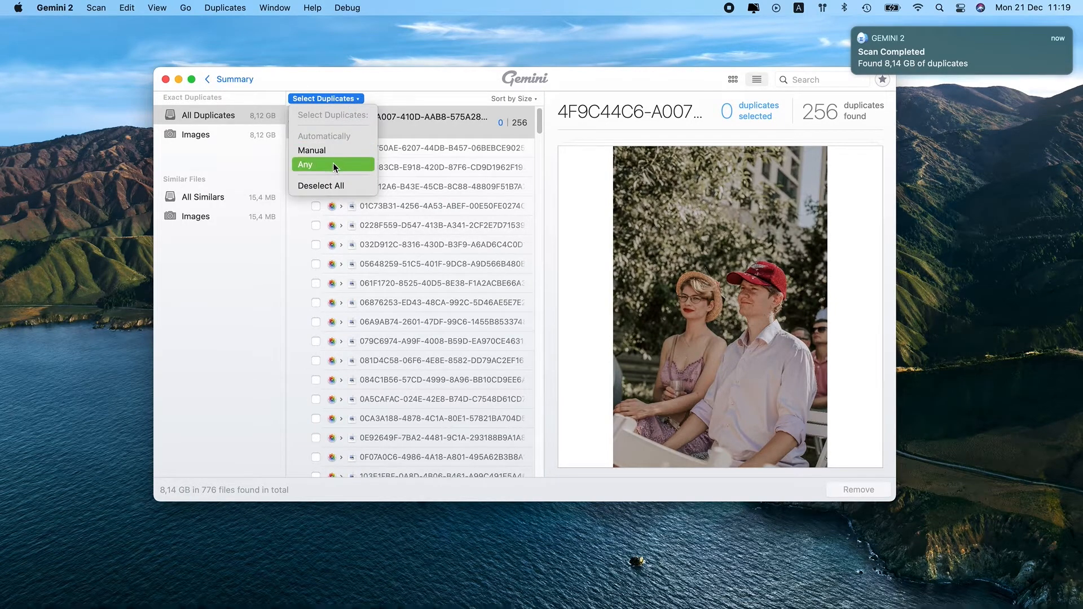
pyautogui.click(305, 165)
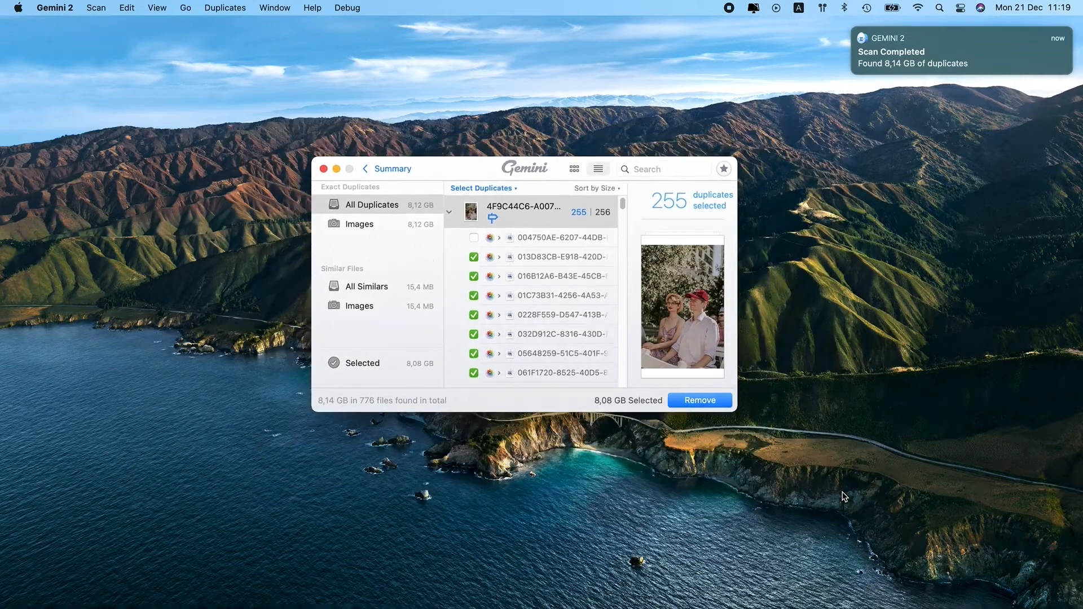
pyautogui.click(699, 399)
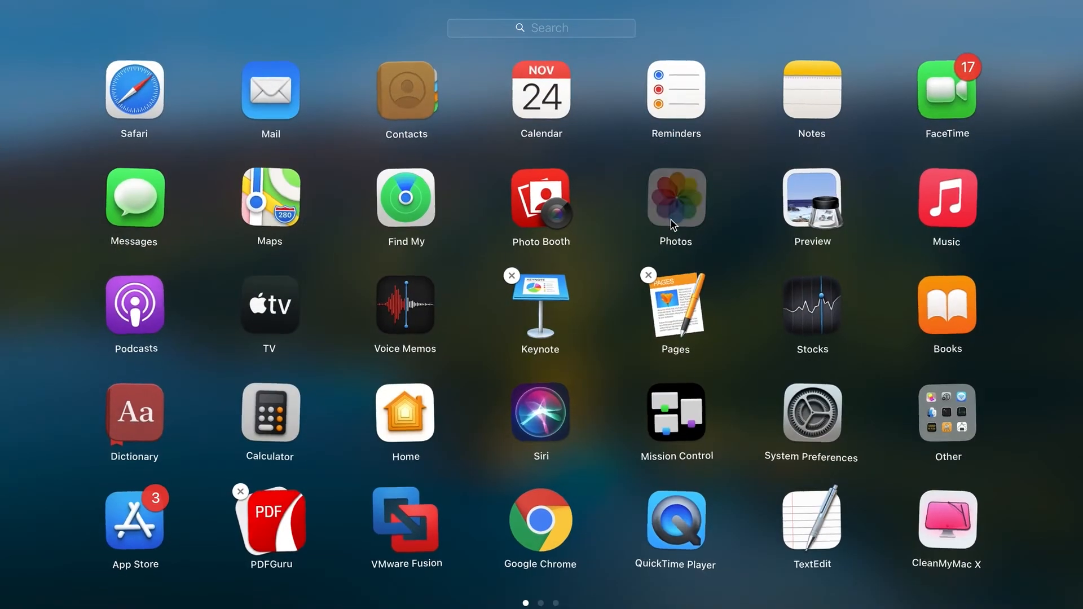
# Reopen the last-used library in Photos and select all five photos in Imports.
pyautogui.click(675, 198)
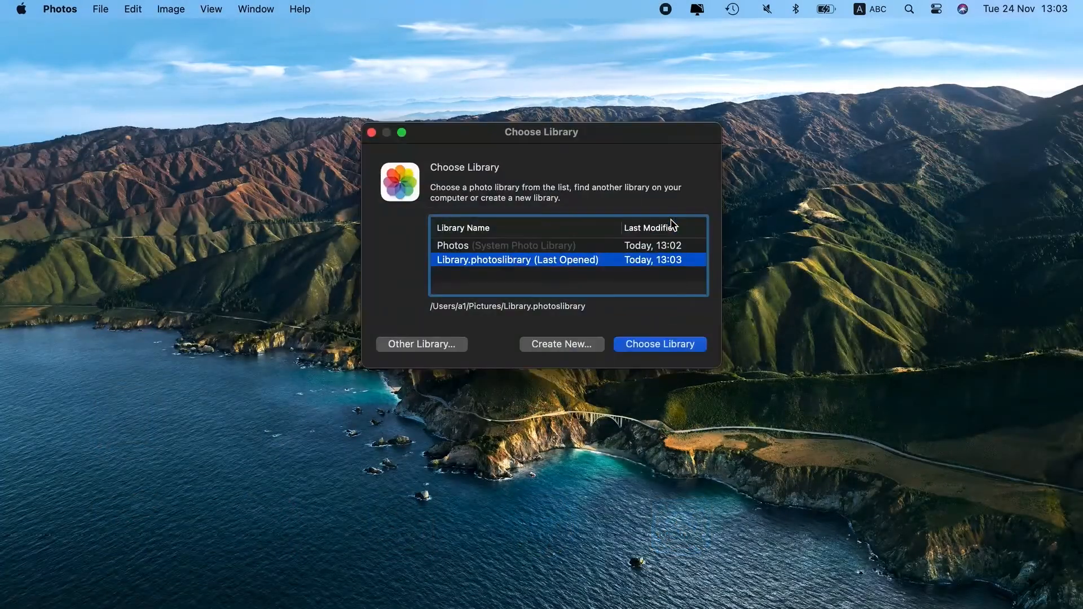
pyautogui.moveTo(528, 264)
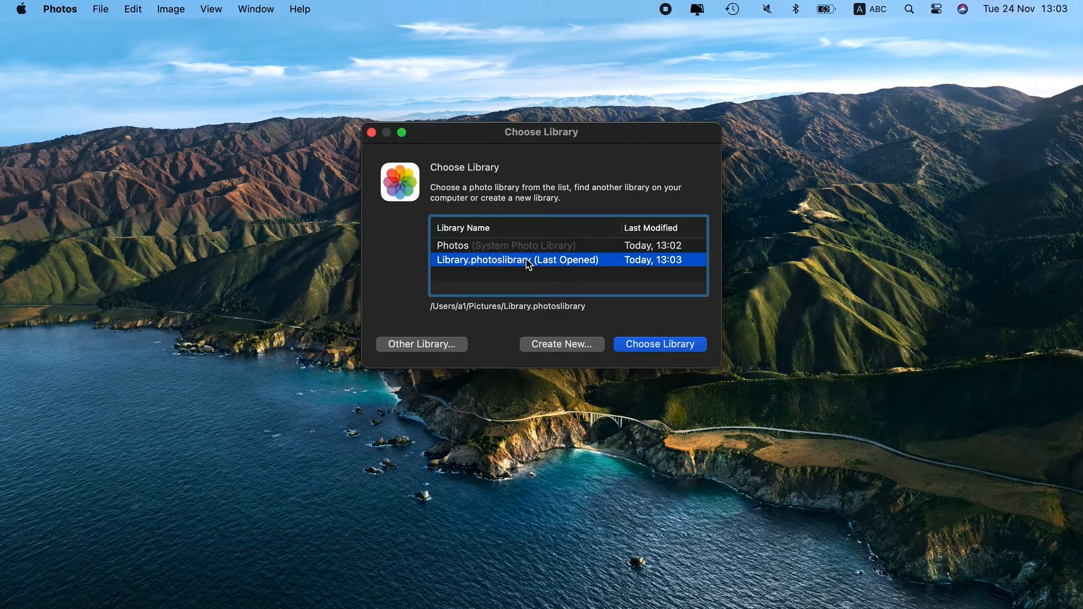
pyautogui.click(658, 344)
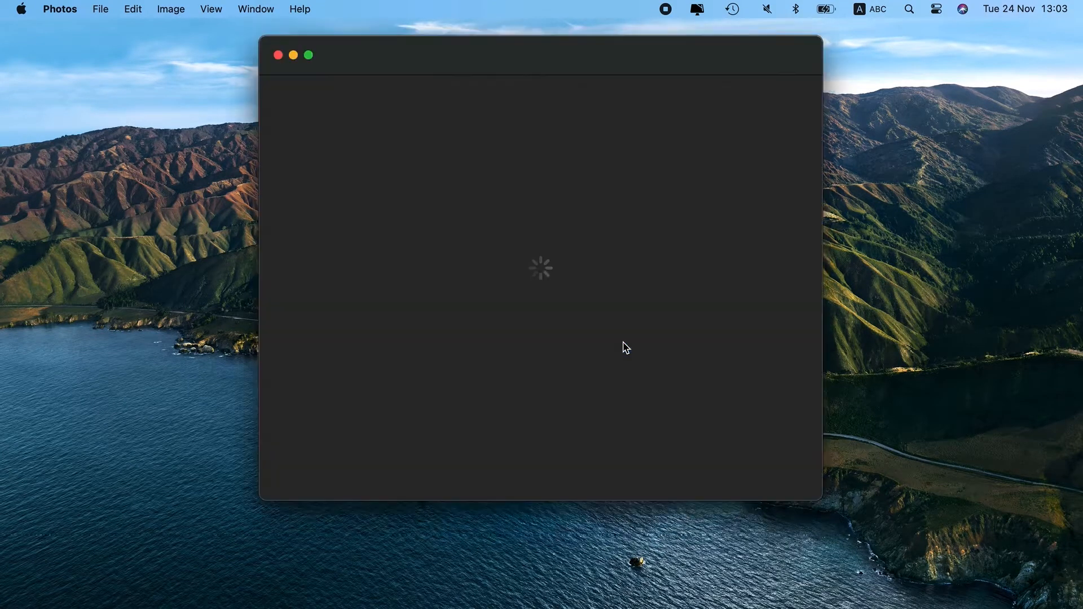
pyautogui.click(132, 9)
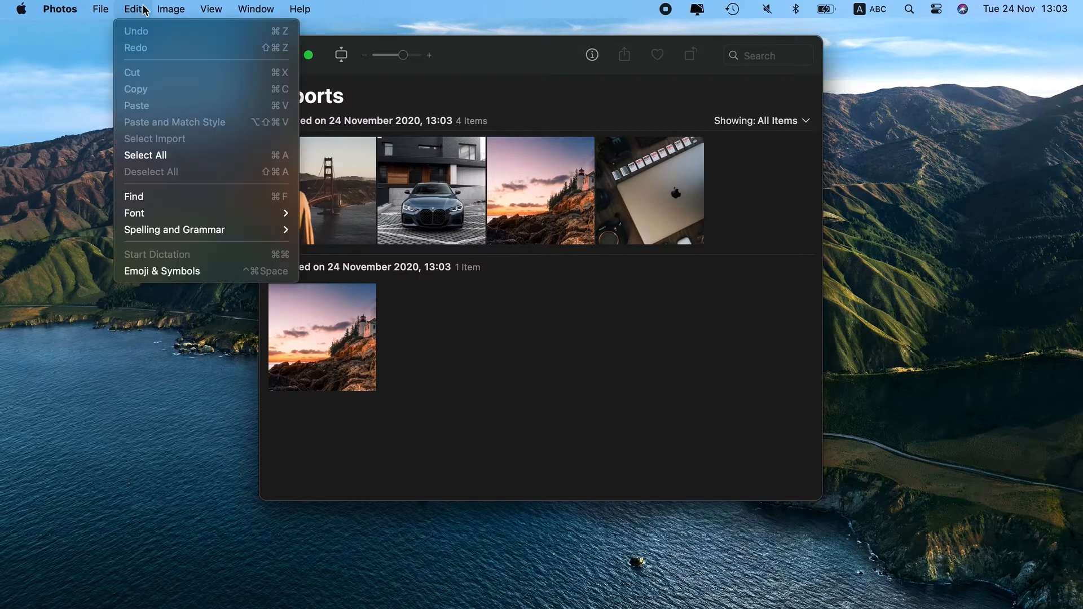
pyautogui.click(146, 155)
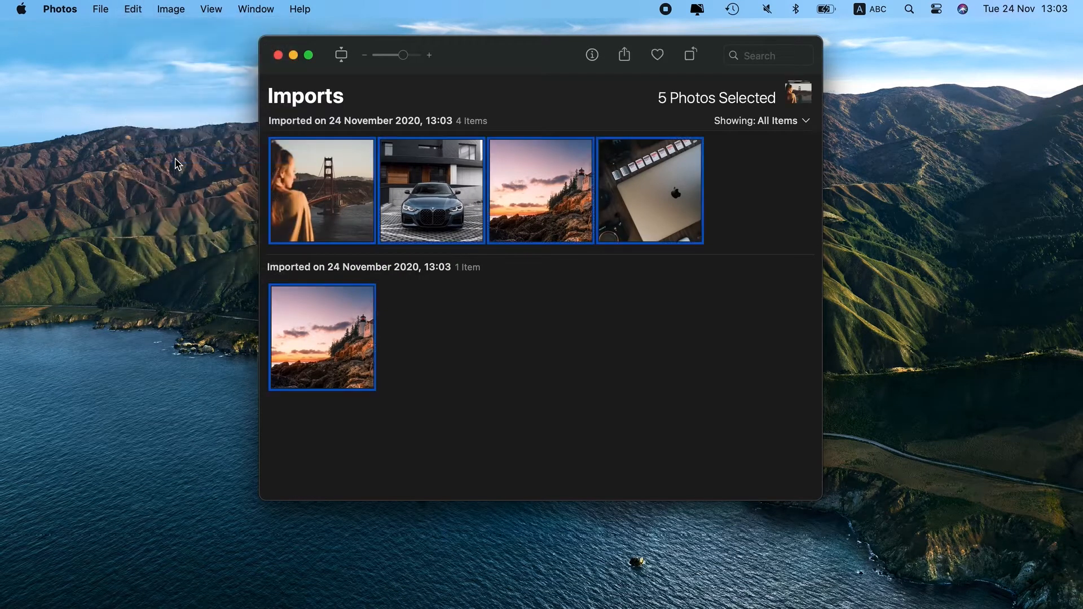
# Export unmodified originals of the five photos into Moment Name subfolders on the desktop.
pyautogui.click(101, 9)
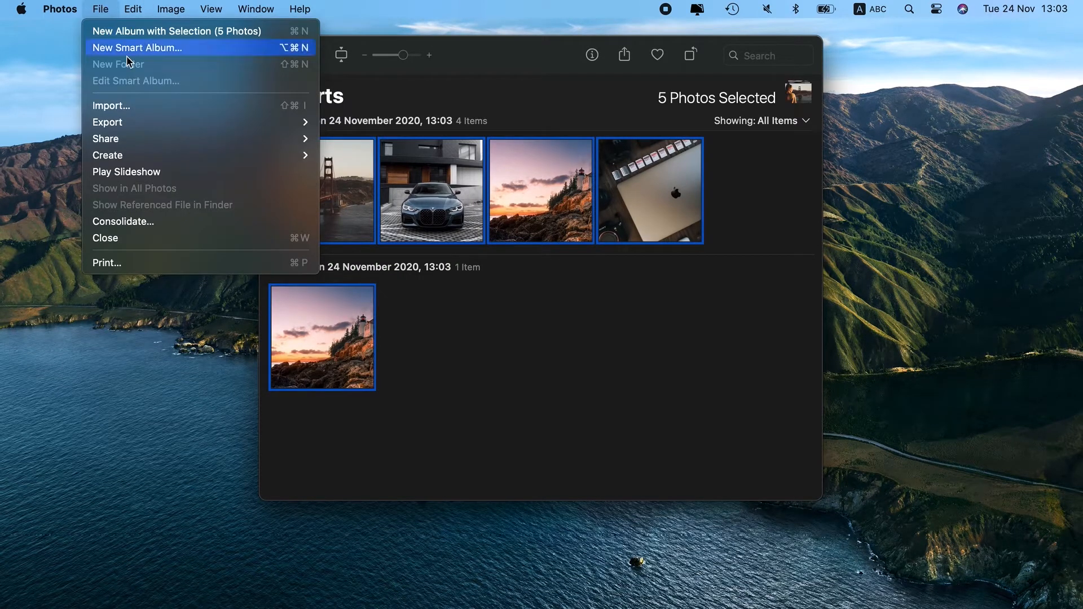
pyautogui.moveTo(107, 121)
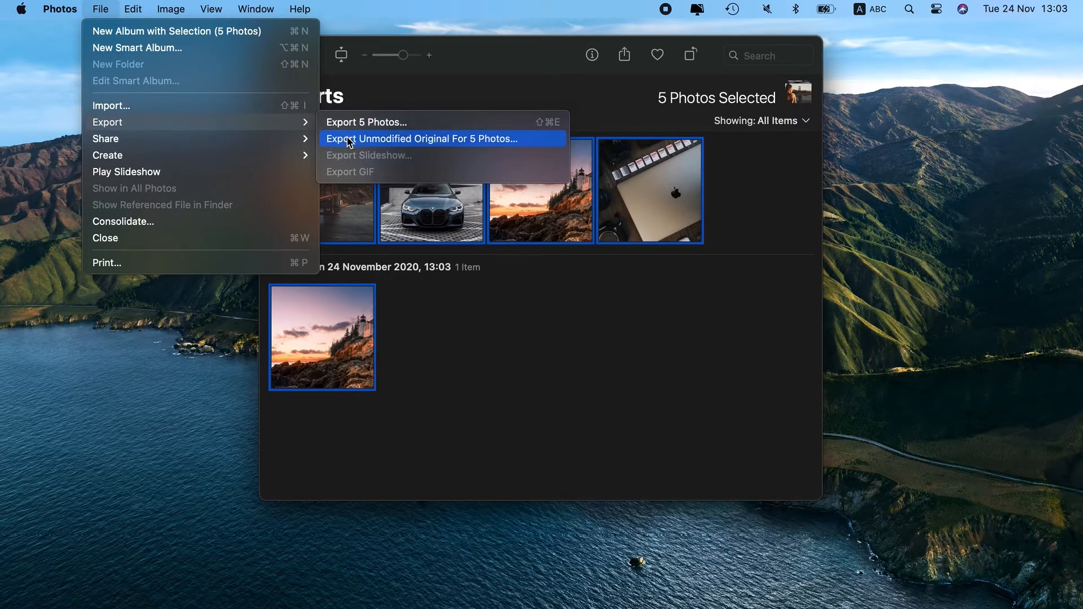
pyautogui.click(421, 139)
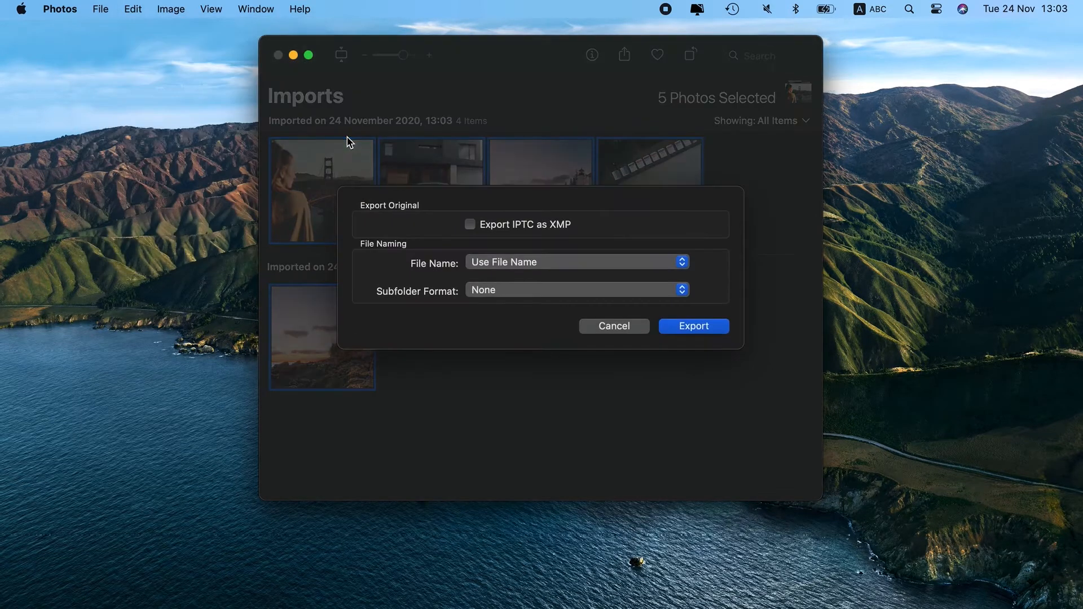
pyautogui.click(469, 225)
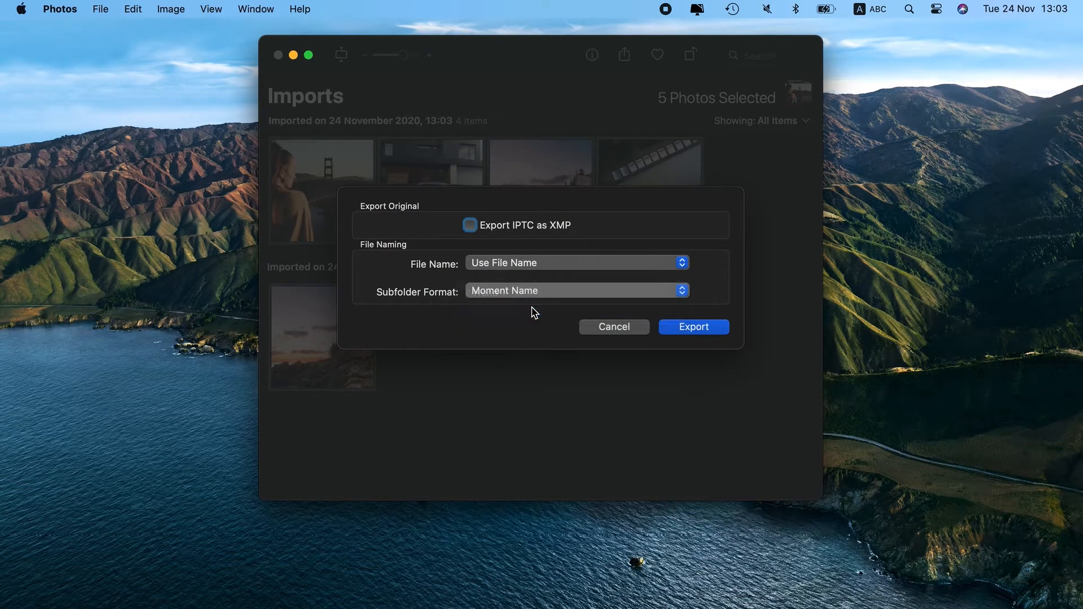
pyautogui.click(693, 326)
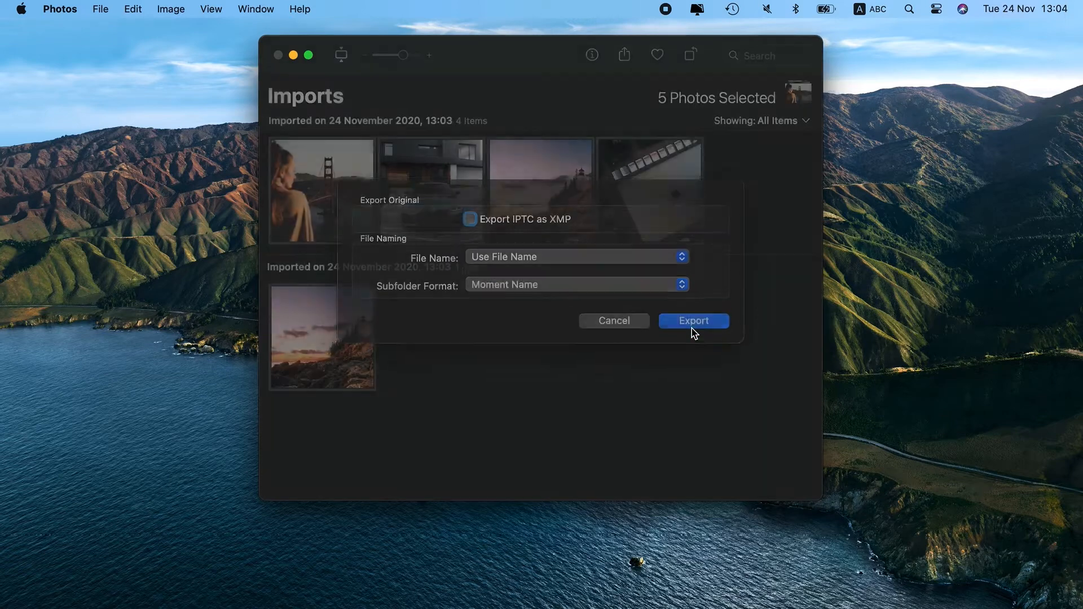
pyautogui.click(692, 320)
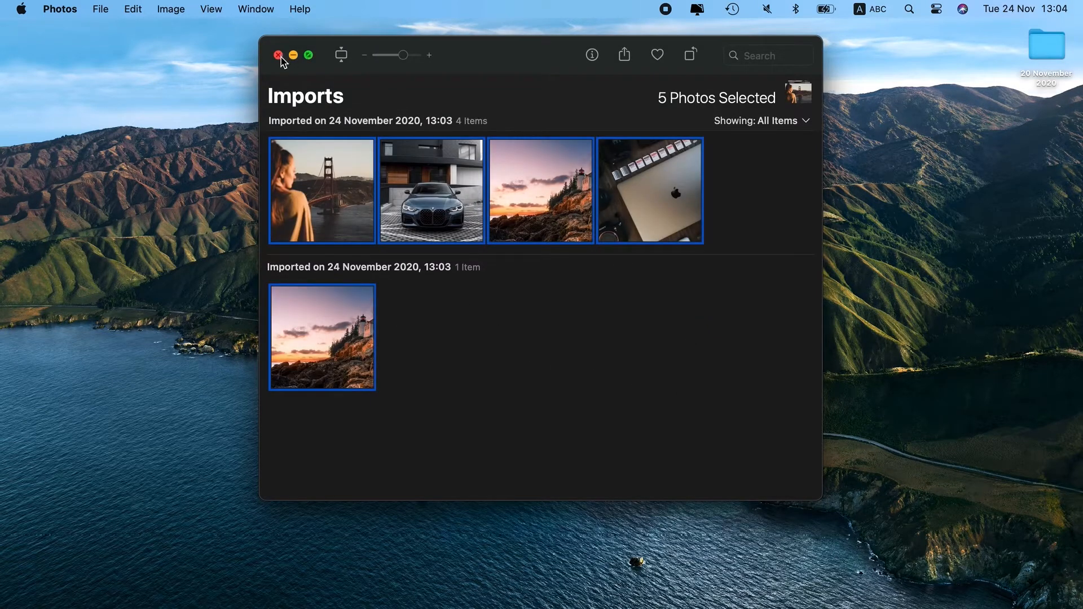
# Close the imported library and relaunch Photos on the System Photo Library.
pyautogui.click(278, 55)
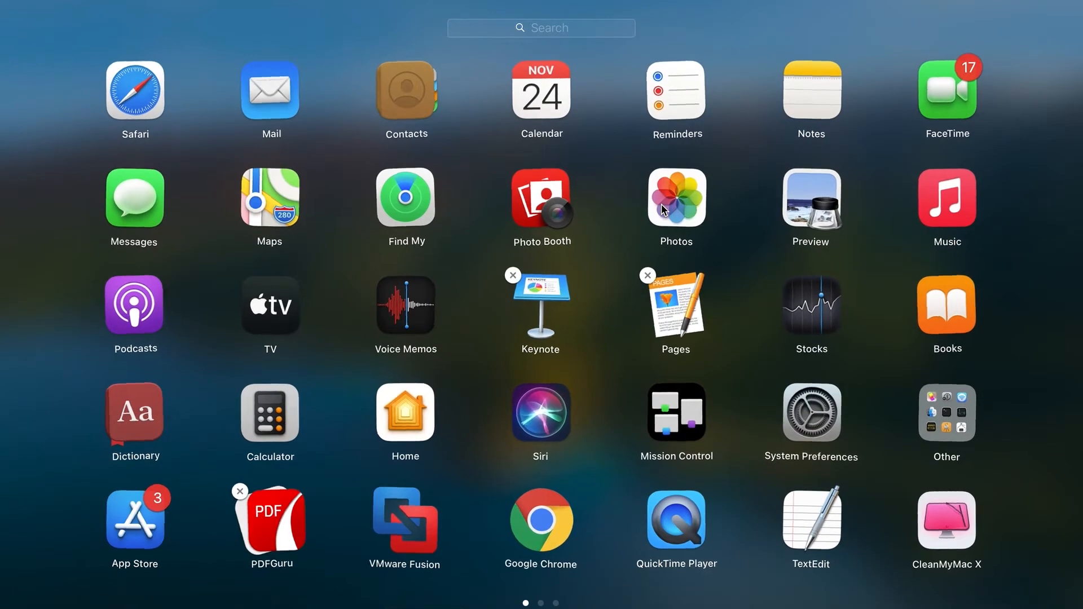
pyautogui.click(675, 200)
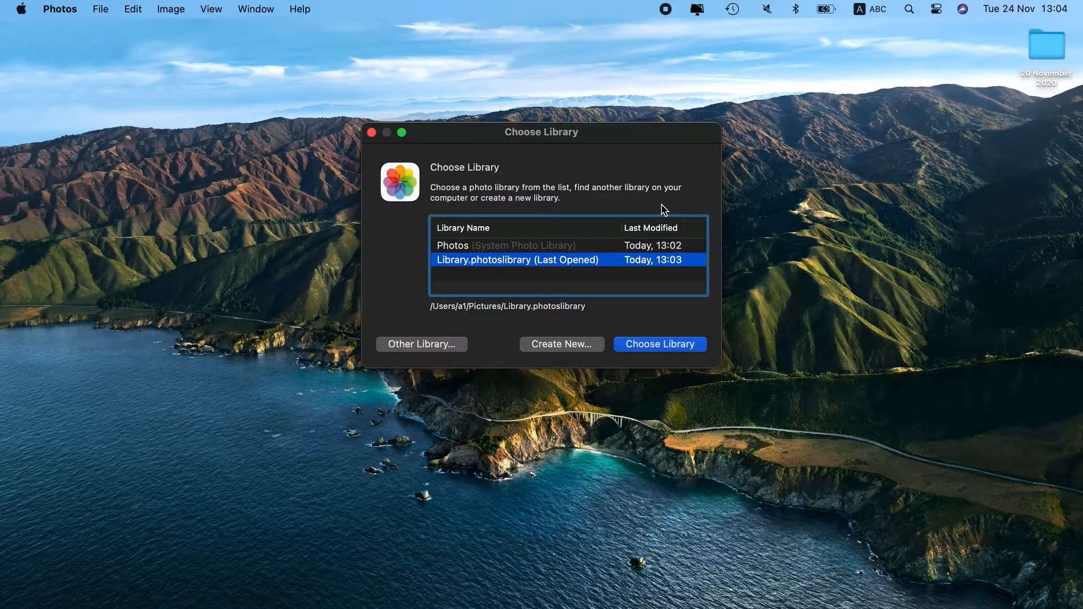
pyautogui.click(504, 245)
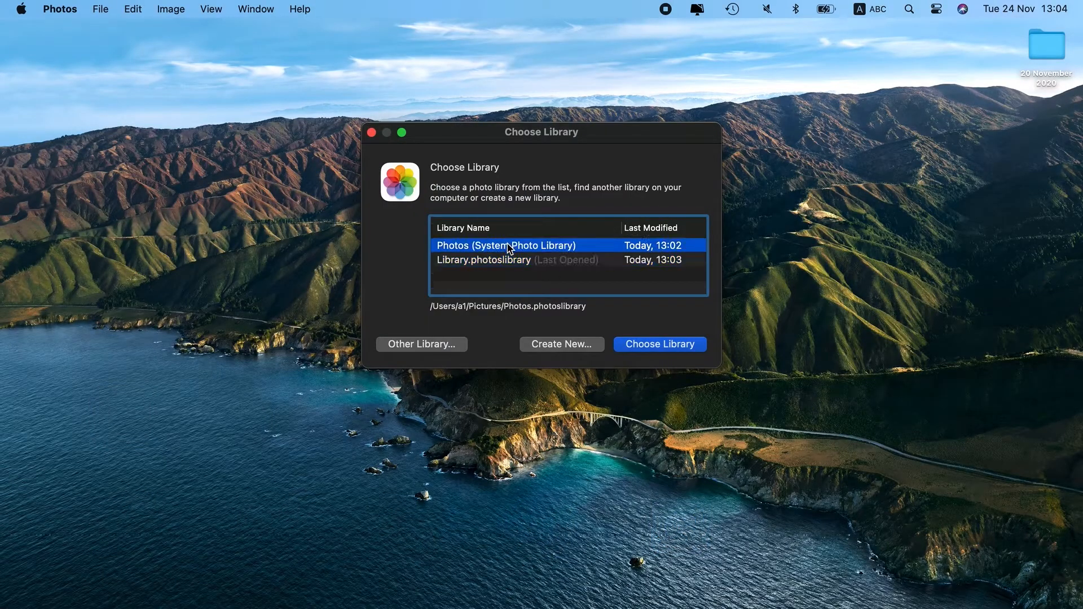
pyautogui.moveTo(680, 344)
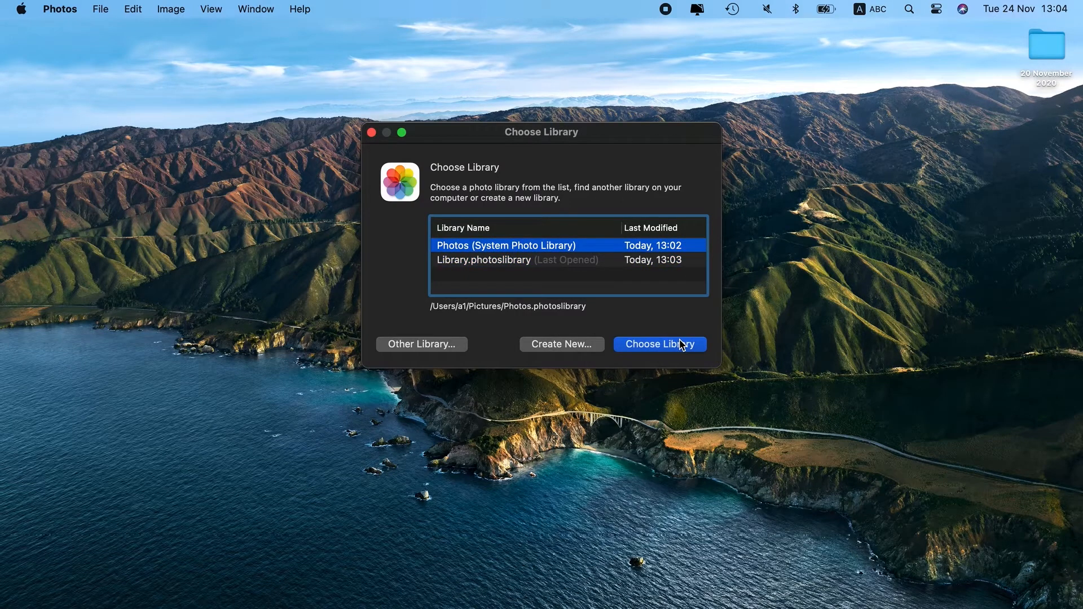
pyautogui.click(658, 344)
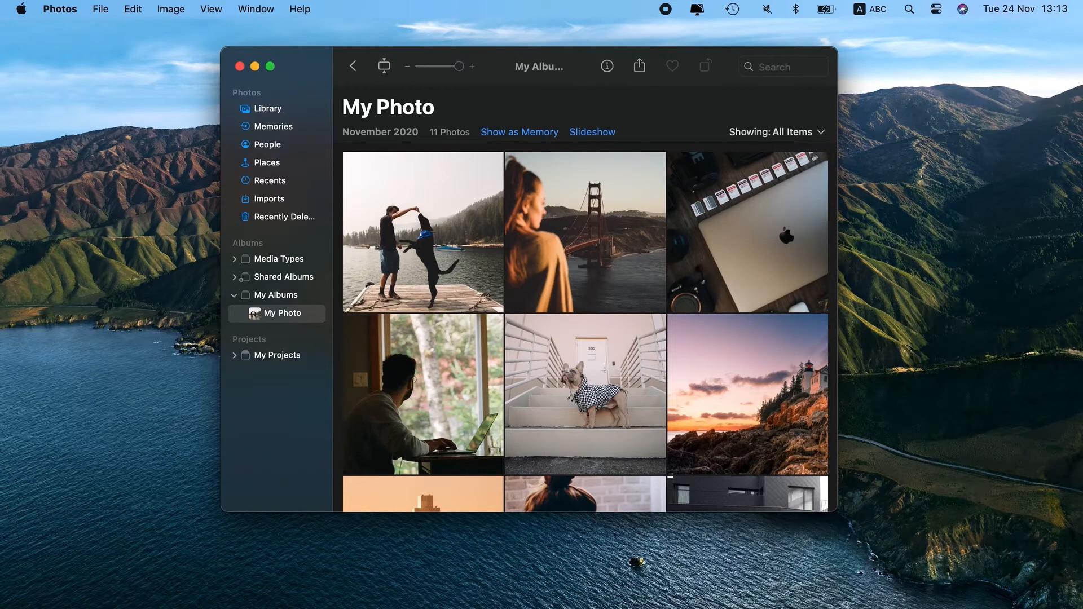
pyautogui.moveTo(298, 294)
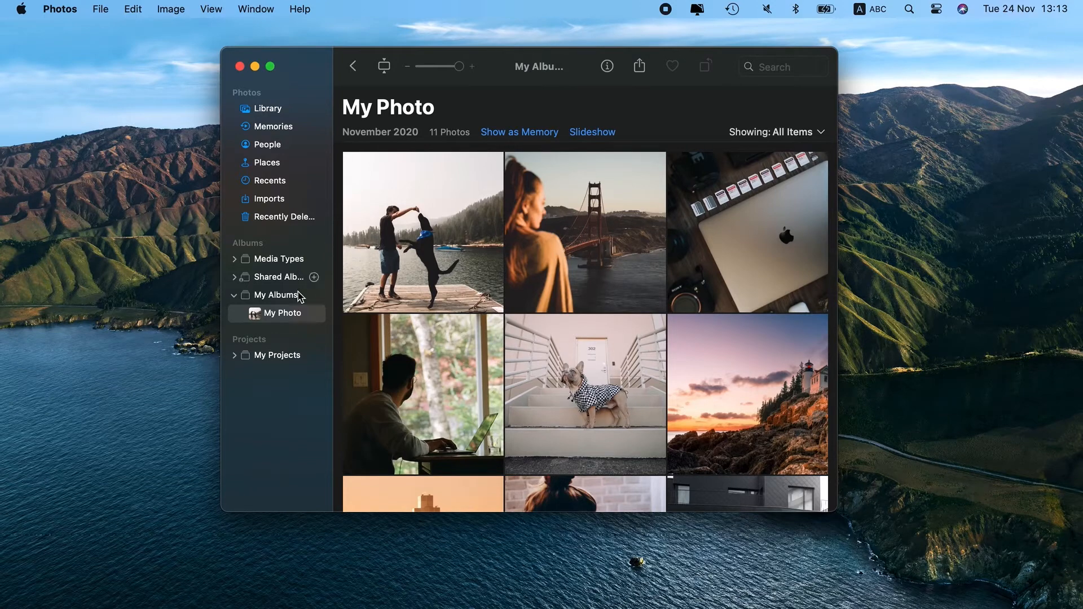
# Create a smart album 'Phone' matching 'Photo is screenshot', then show the full library.
pyautogui.click(313, 296)
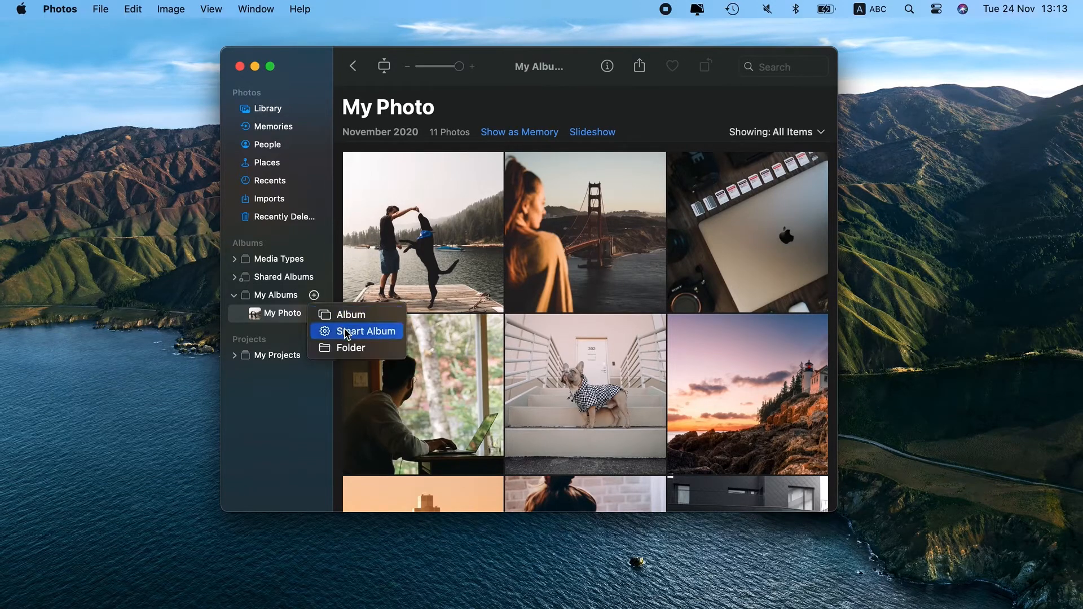
pyautogui.click(359, 331)
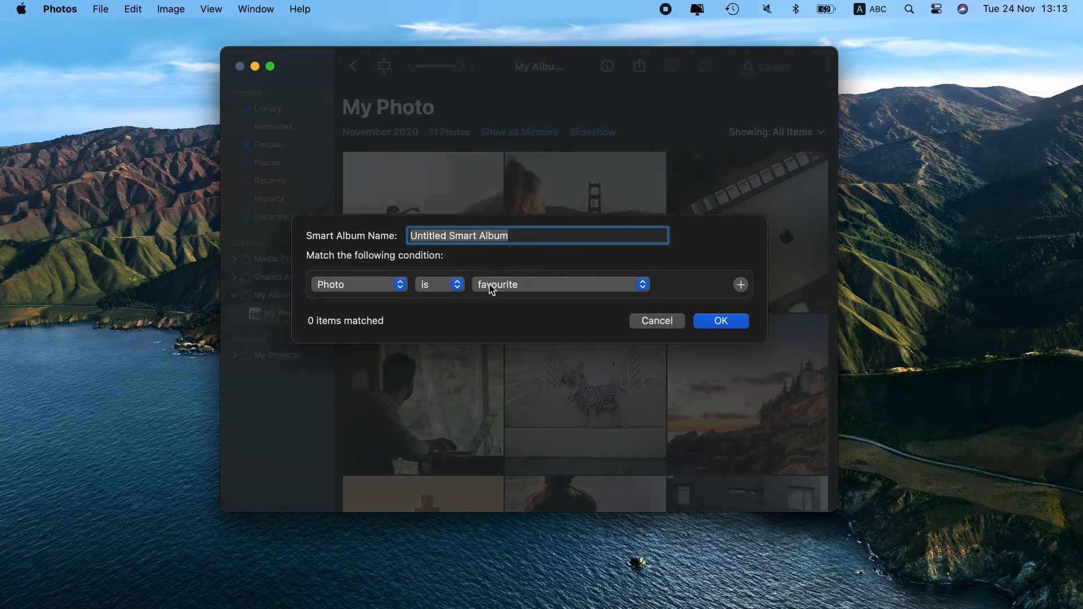
pyautogui.click(560, 284)
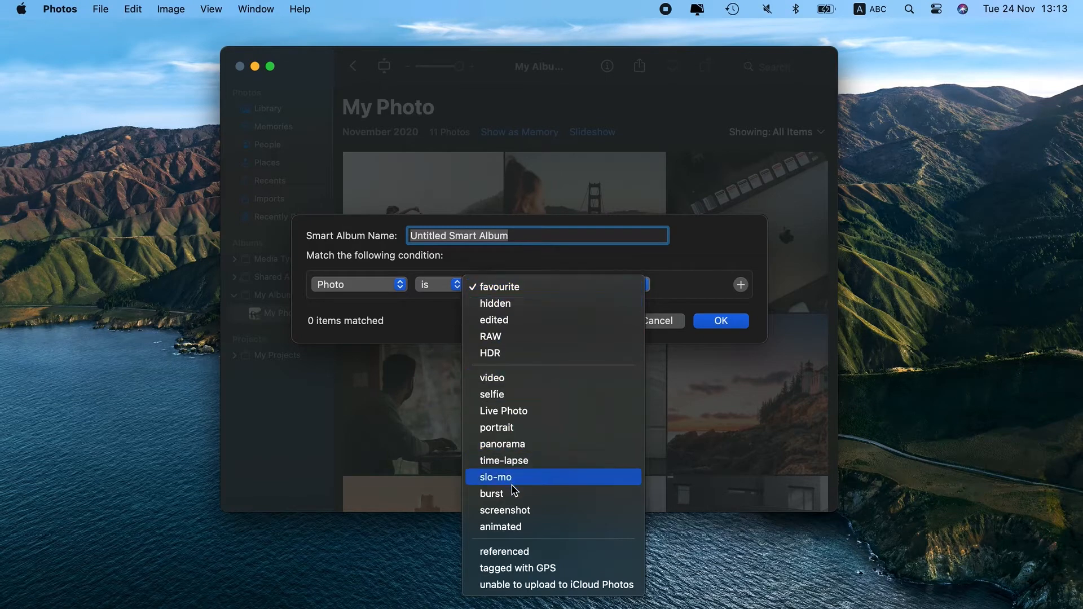
pyautogui.click(505, 510)
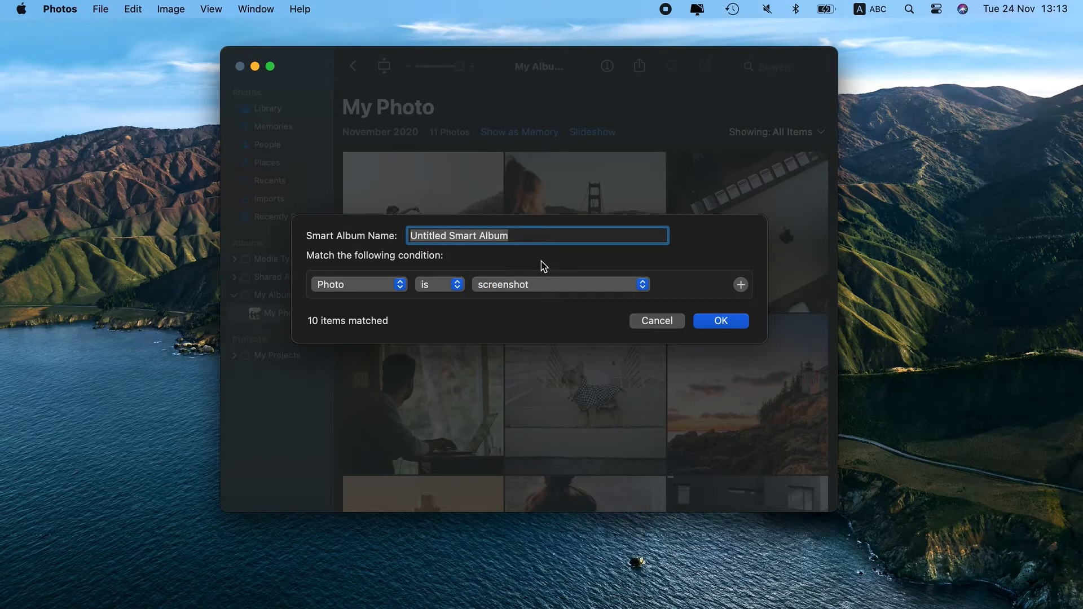
pyautogui.write('Phone')
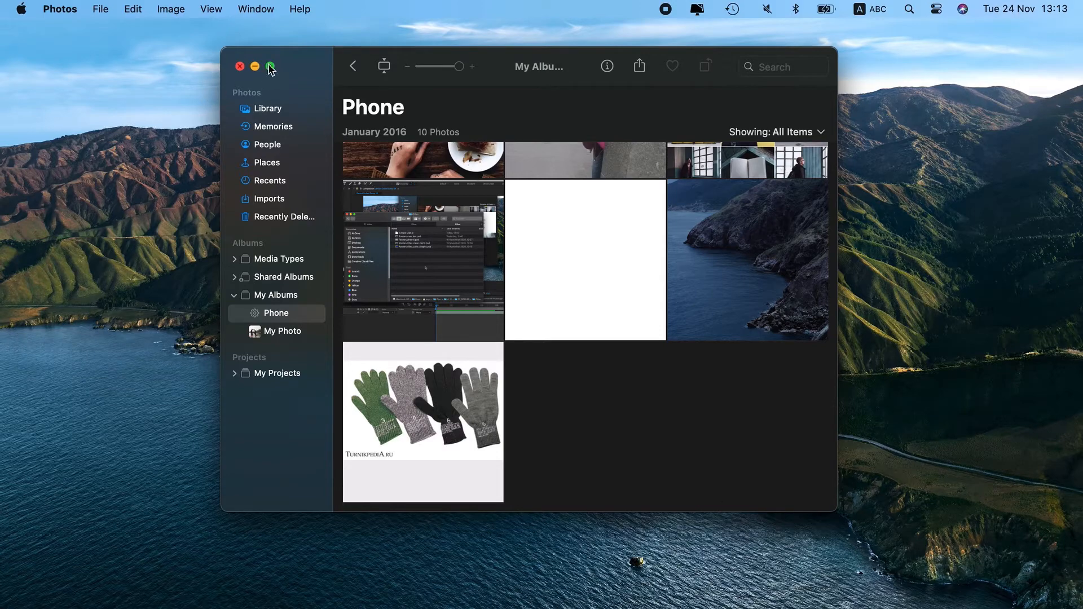
pyautogui.click(270, 66)
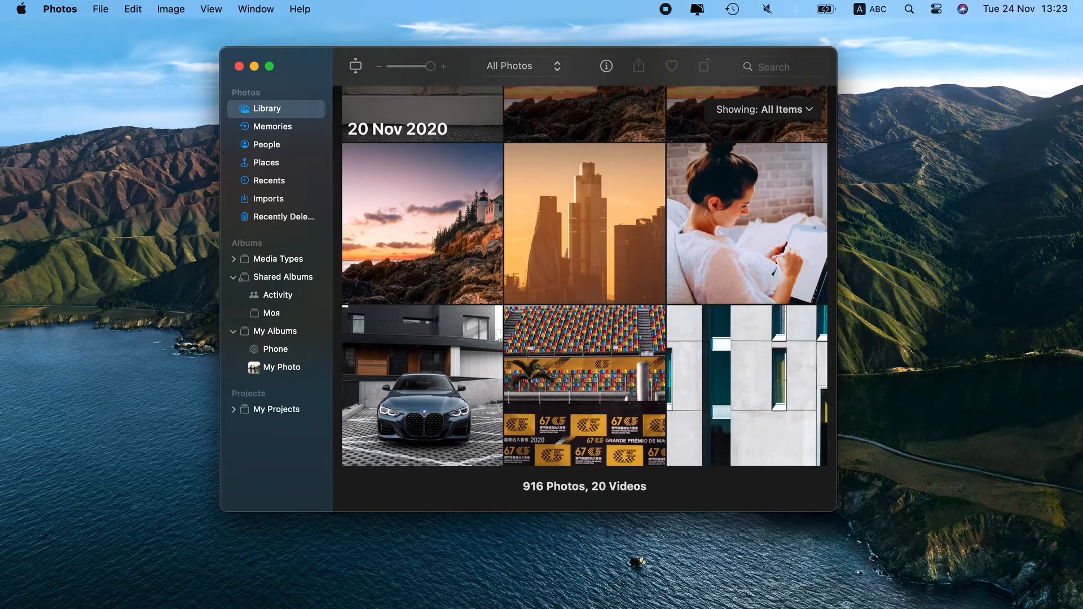
pyautogui.moveTo(411, 308)
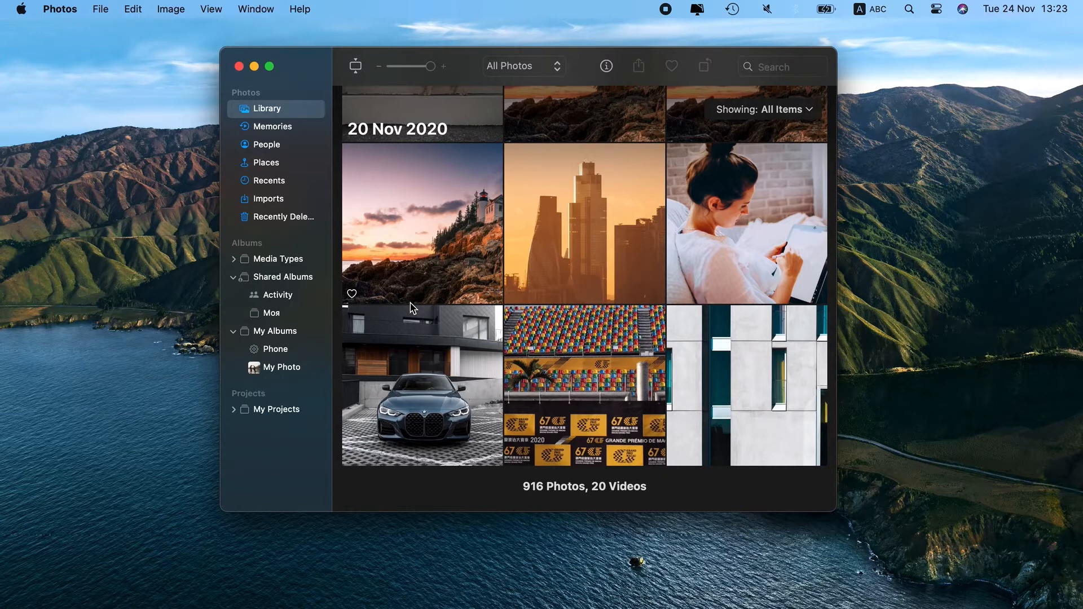
pyautogui.moveTo(350, 292)
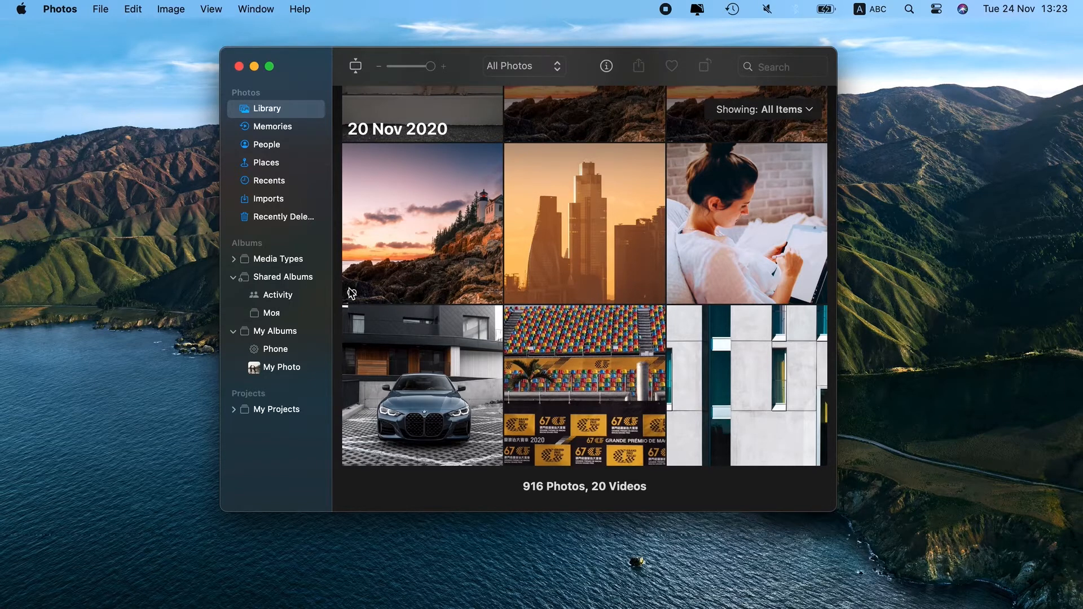
# Show the People collection with its four recognised faces.
pyautogui.click(266, 144)
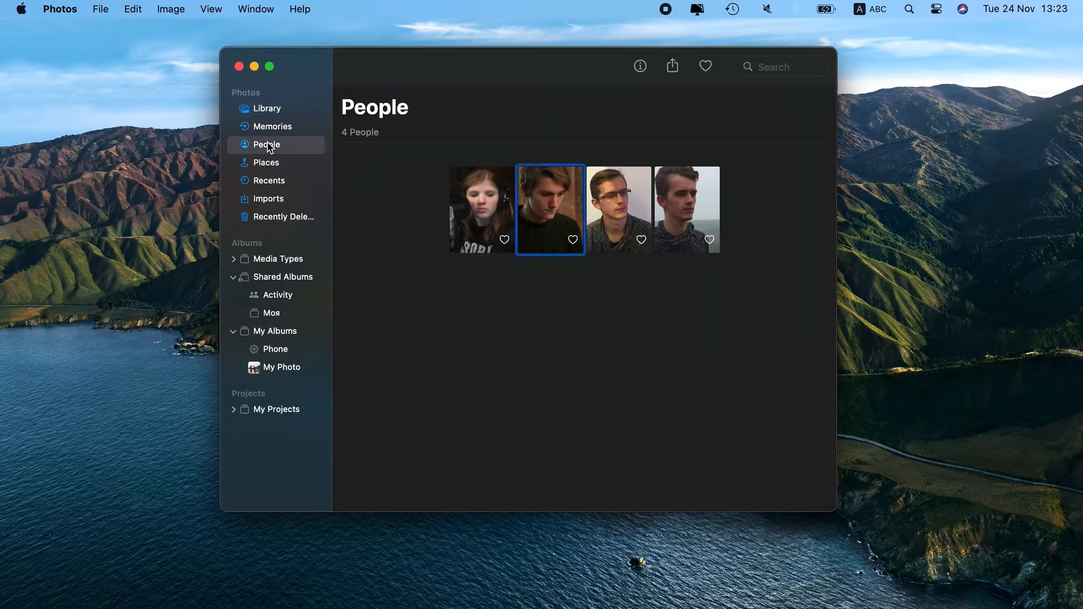
pyautogui.moveTo(629, 291)
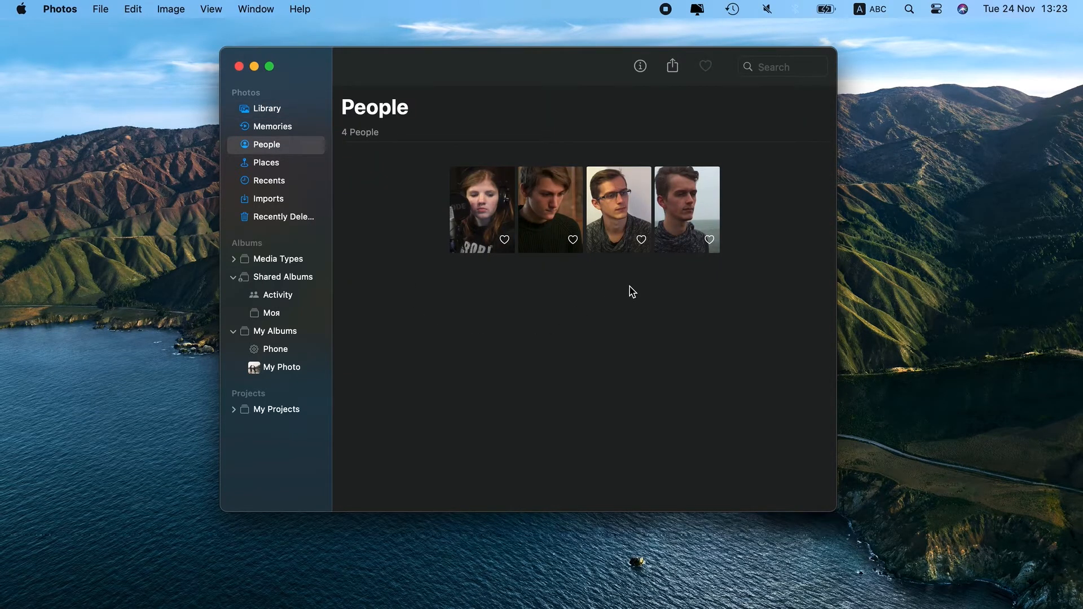
pyautogui.moveTo(617, 294)
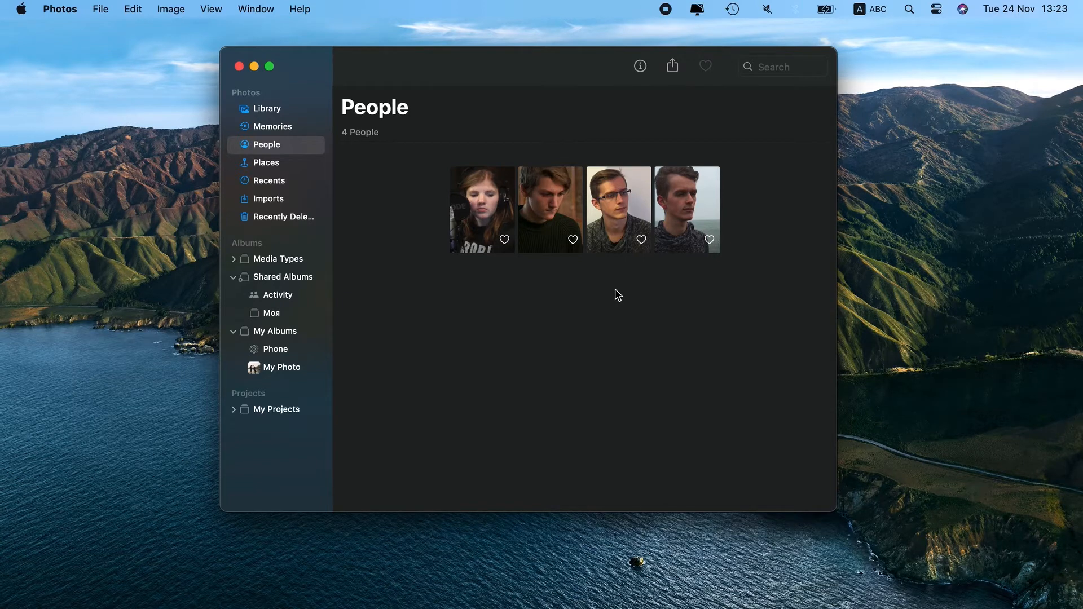
pyautogui.moveTo(278, 103)
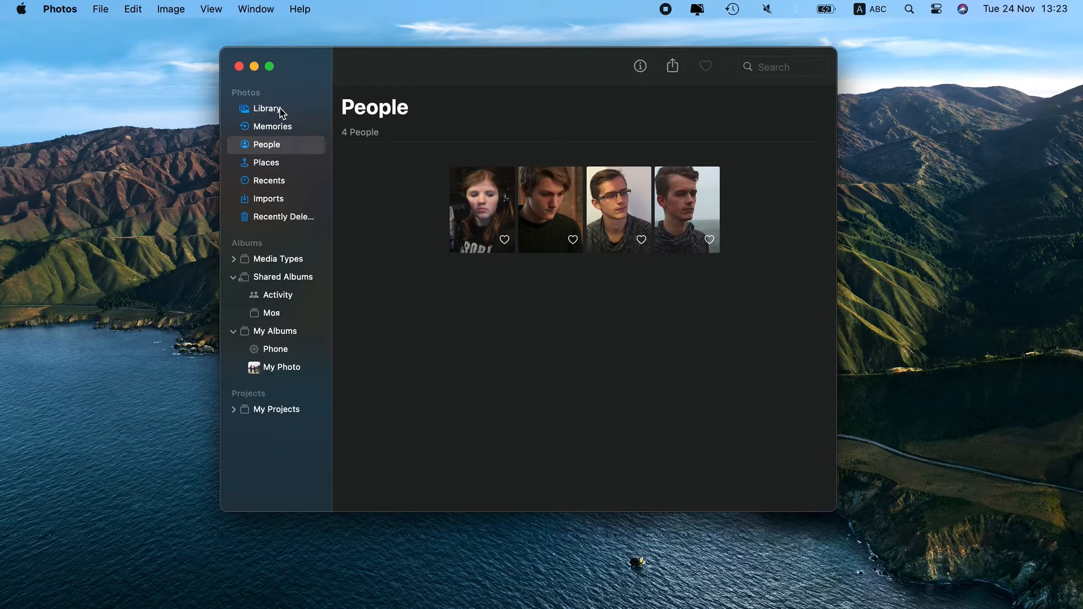
# Select the bottom-row photos in the library and start a shared album named 'Friends'.
pyautogui.click(266, 108)
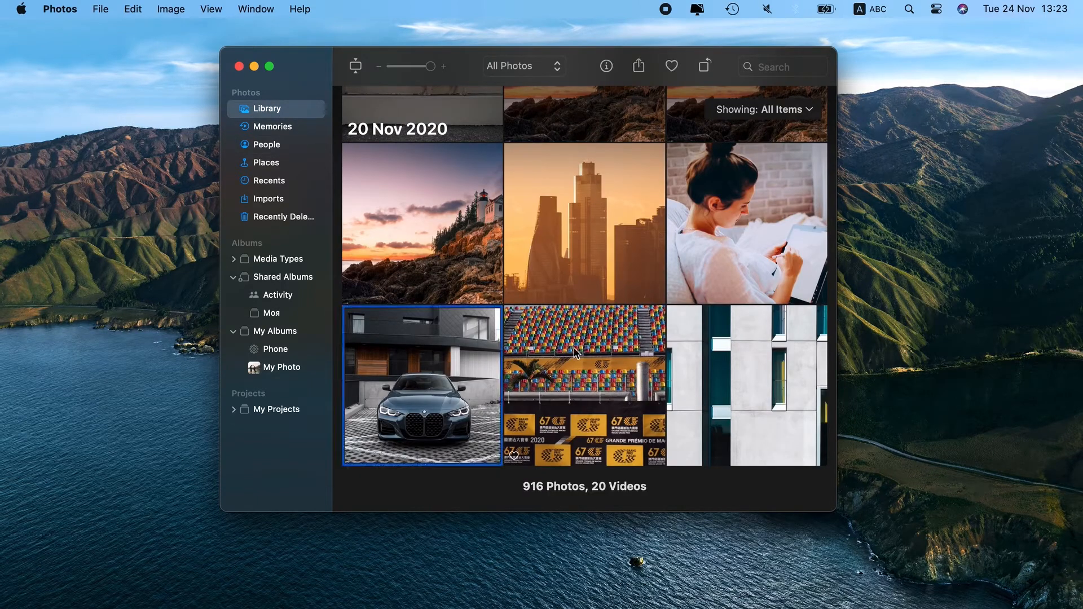
pyautogui.click(745, 386)
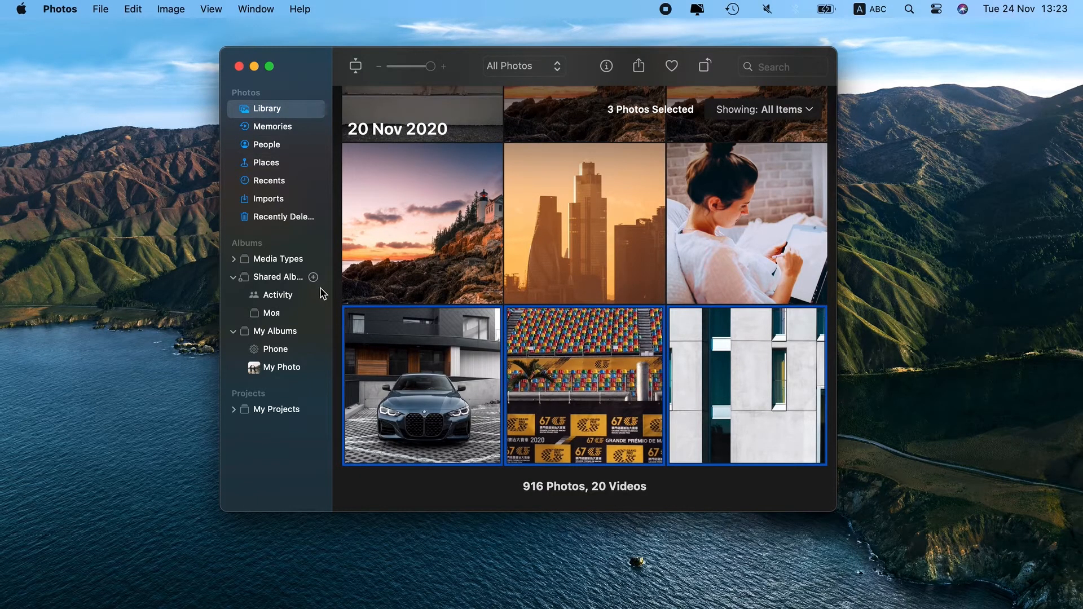
pyautogui.click(313, 276)
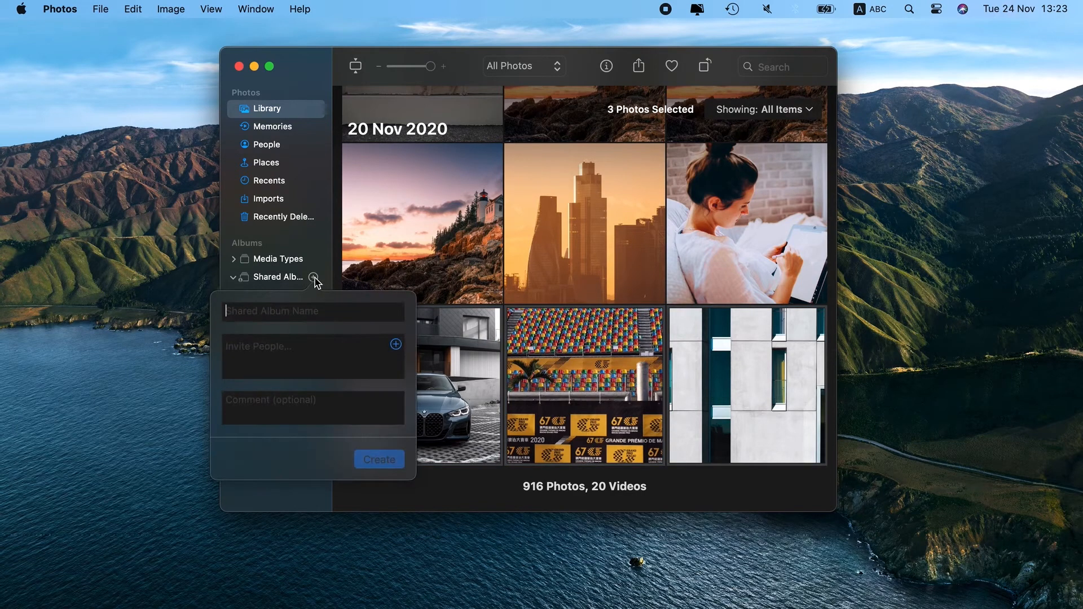
pyautogui.write('Fr')
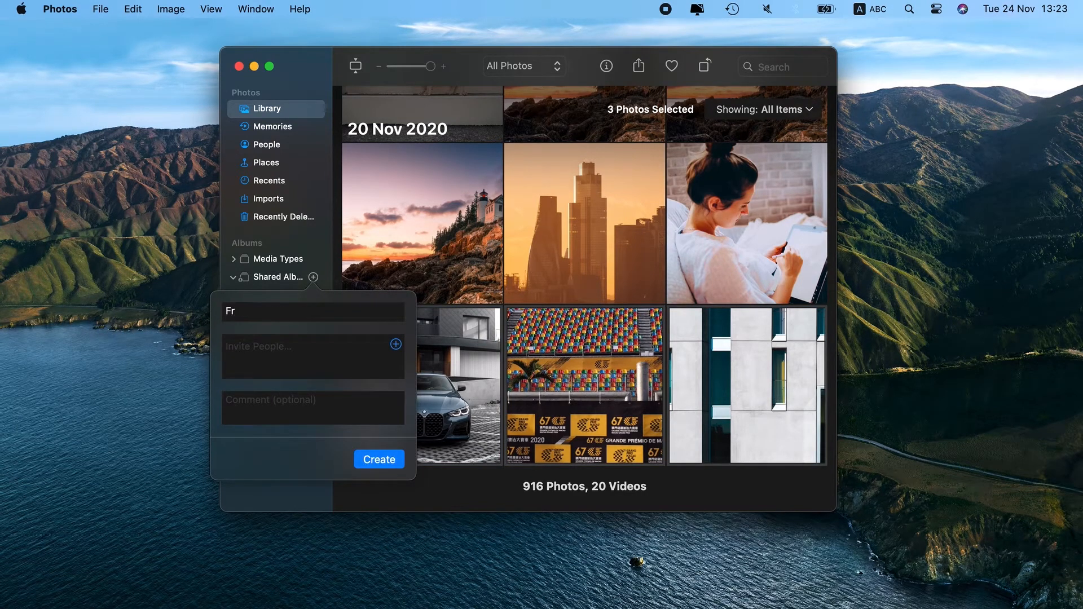
pyautogui.write('iends')
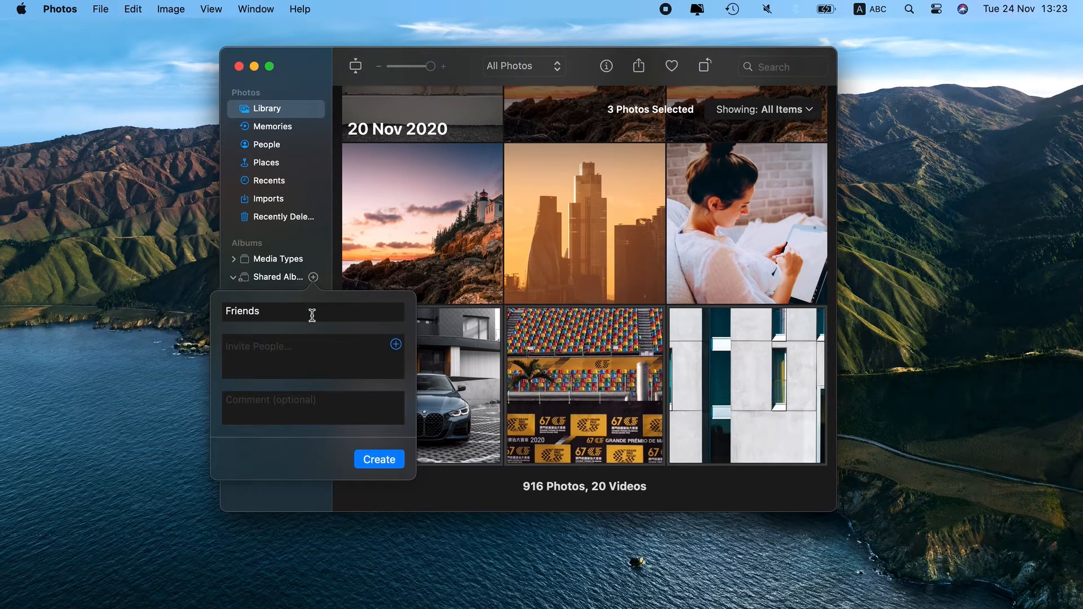
# Invite one contact and create the Friends shared album.
pyautogui.click(396, 344)
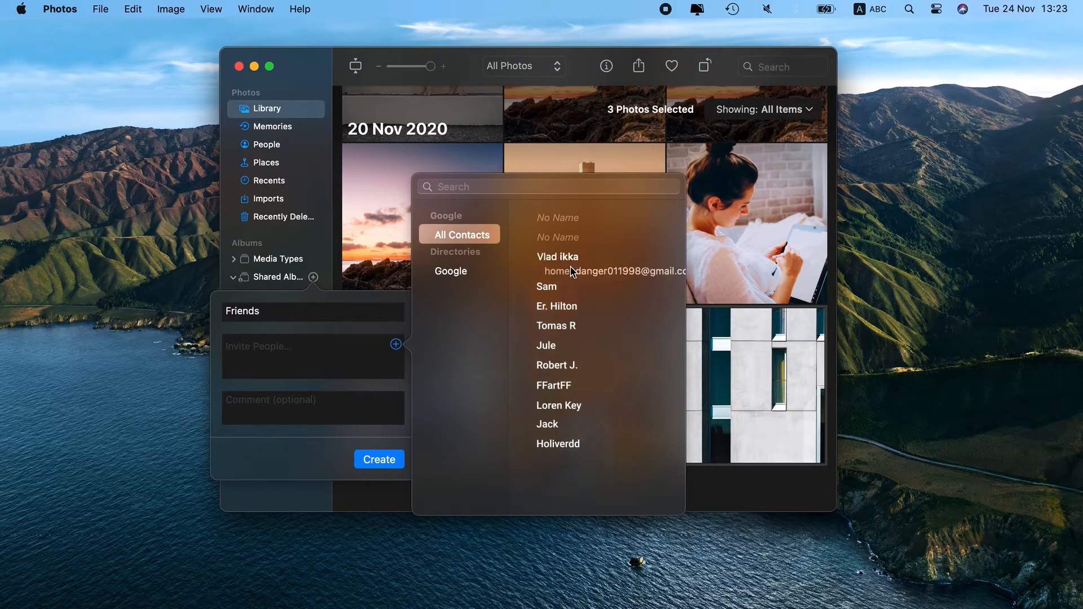
pyautogui.click(557, 256)
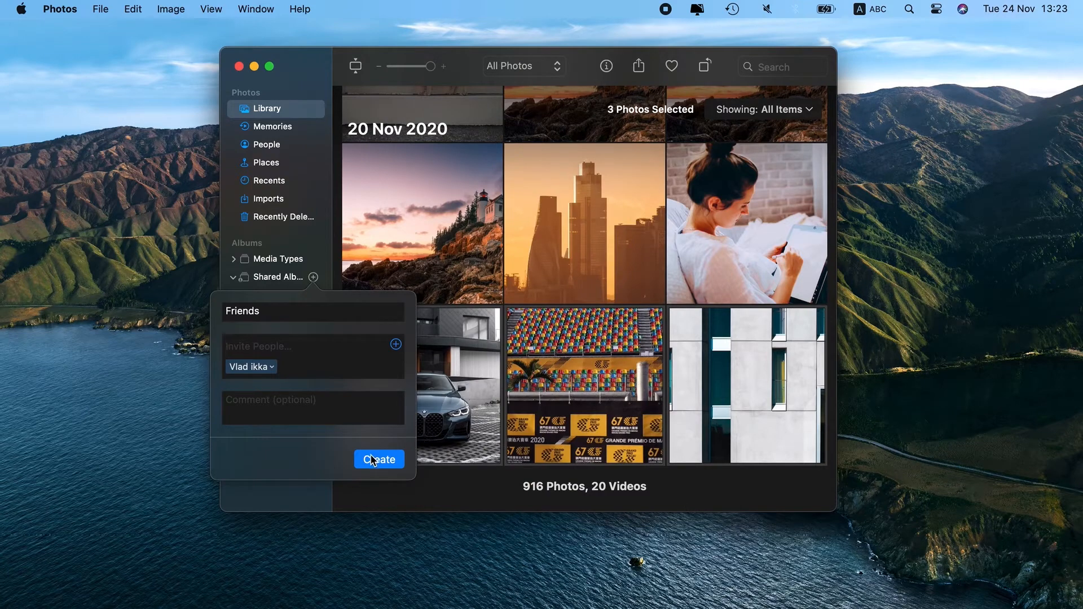
pyautogui.click(378, 459)
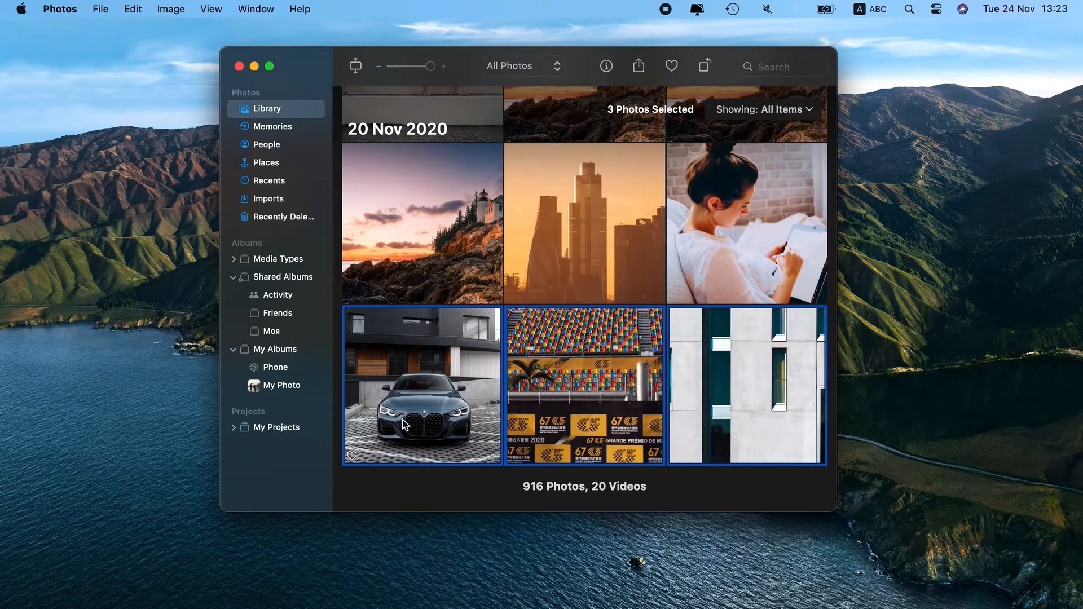
pyautogui.moveTo(272, 316)
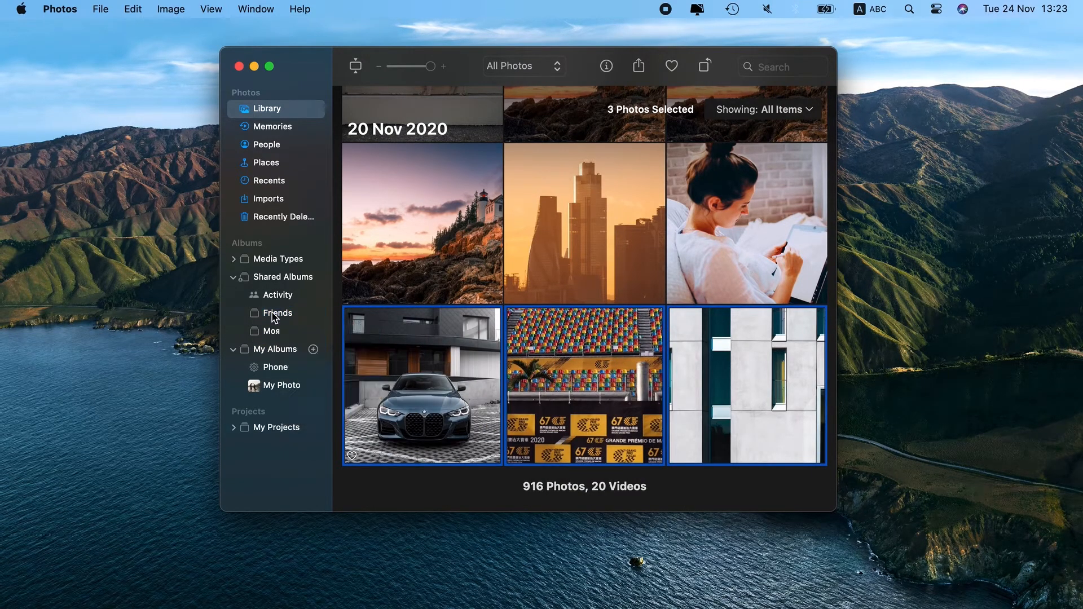
# View the Friends shared album and review, then dismiss, its sharing settings popover.
pyautogui.click(277, 312)
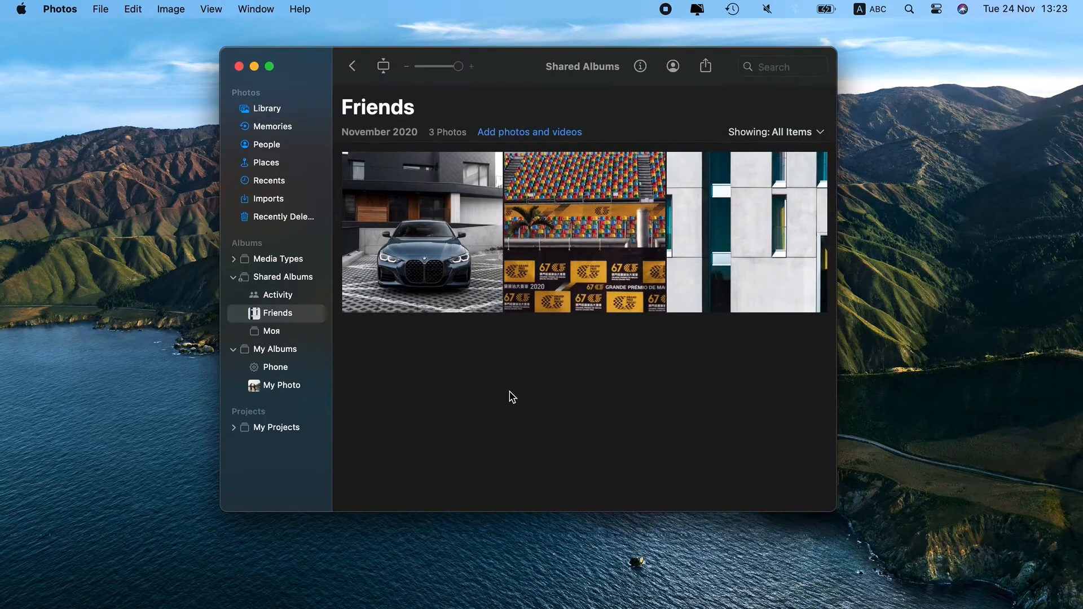
pyautogui.moveTo(586, 413)
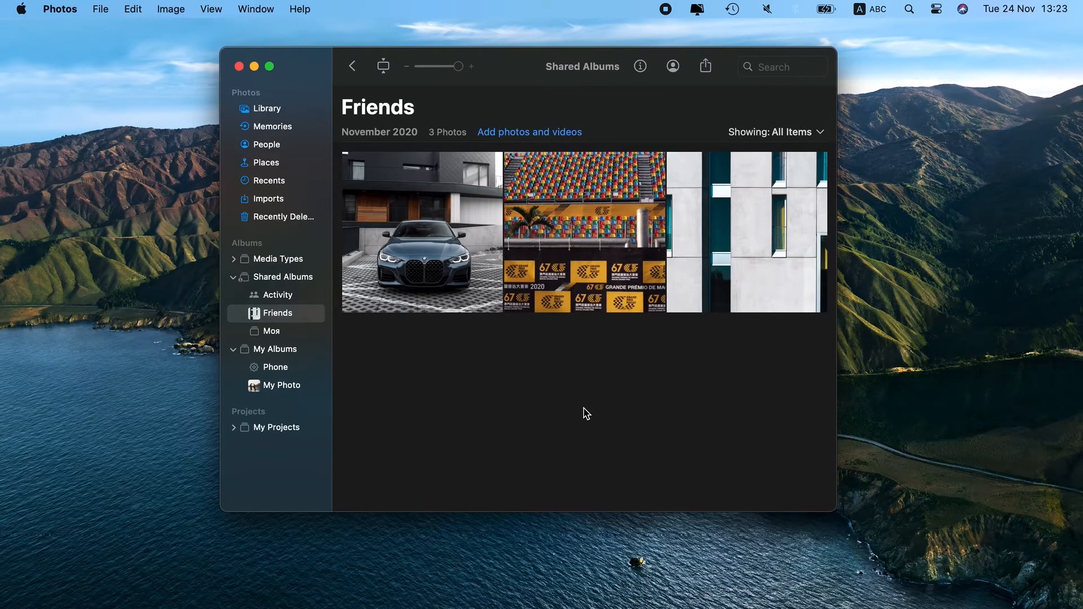
pyautogui.click(672, 67)
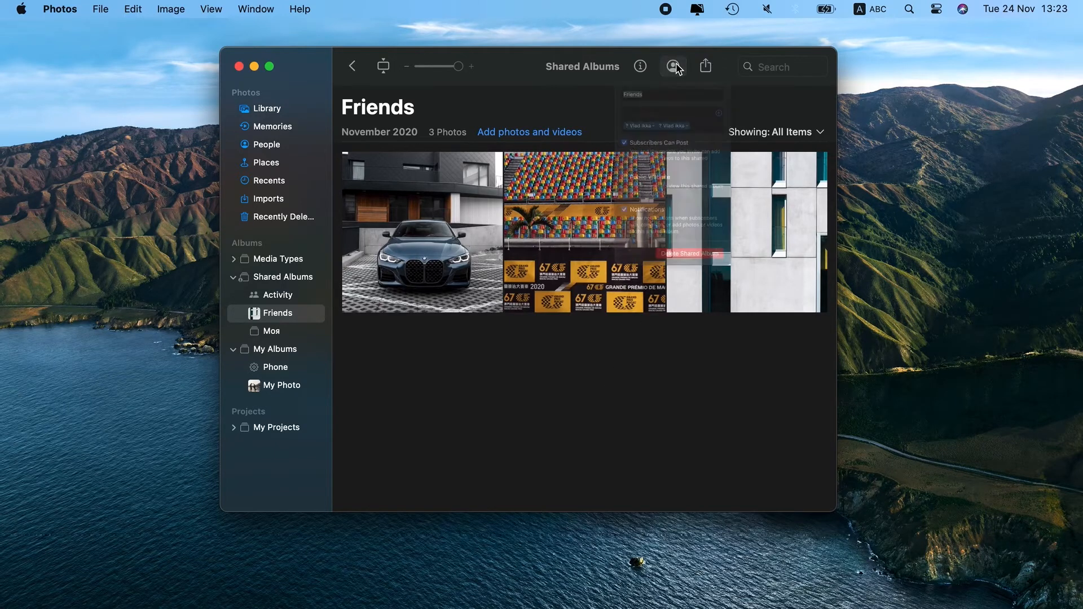
pyautogui.click(672, 66)
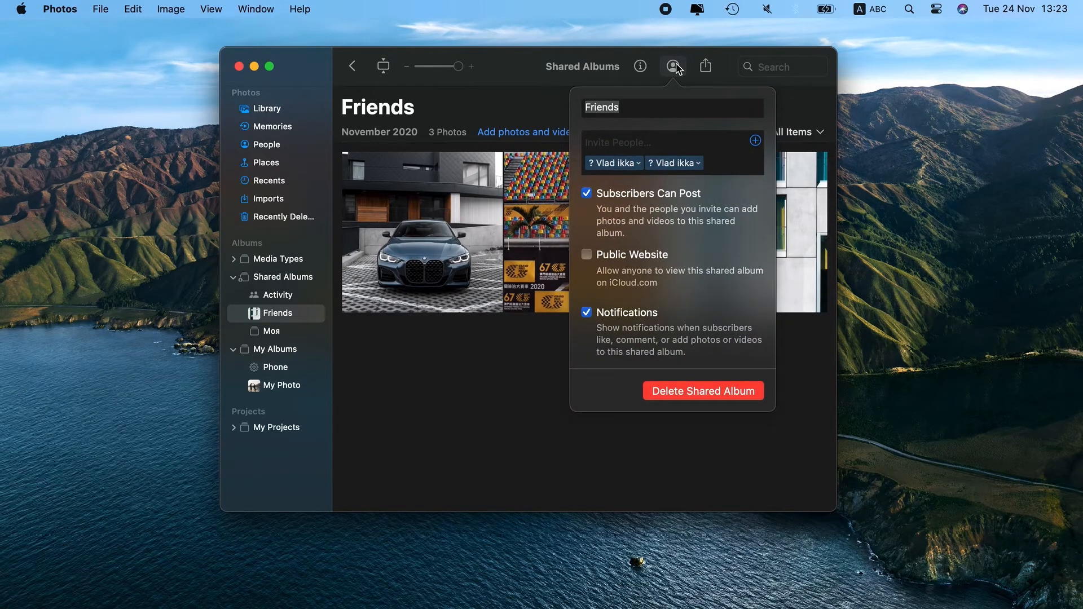
pyautogui.click(672, 67)
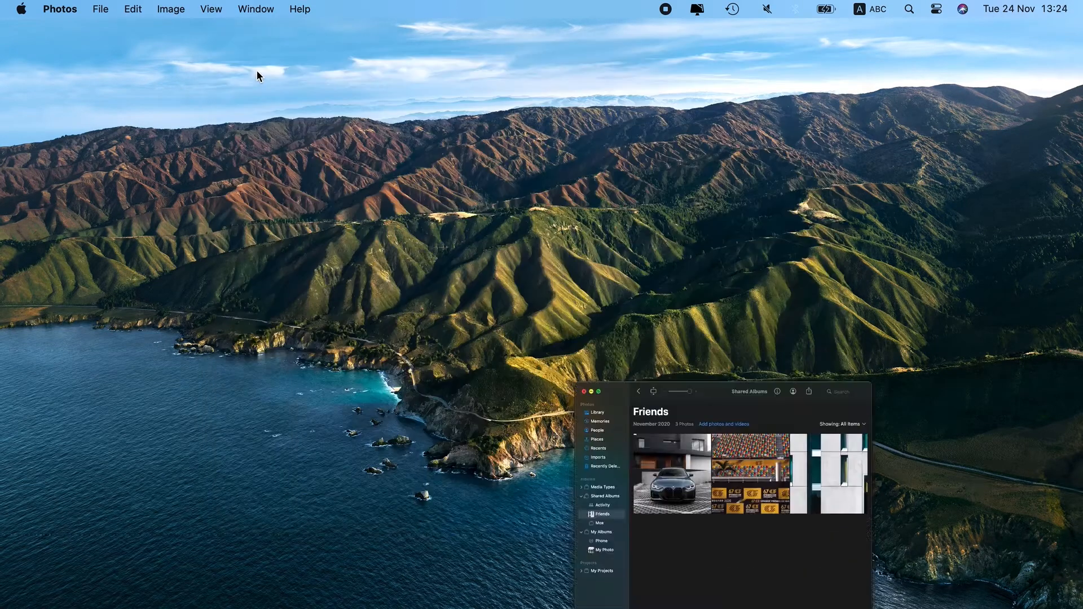
# Bring up a Finder window showing the Documents folder.
pyautogui.click(583, 391)
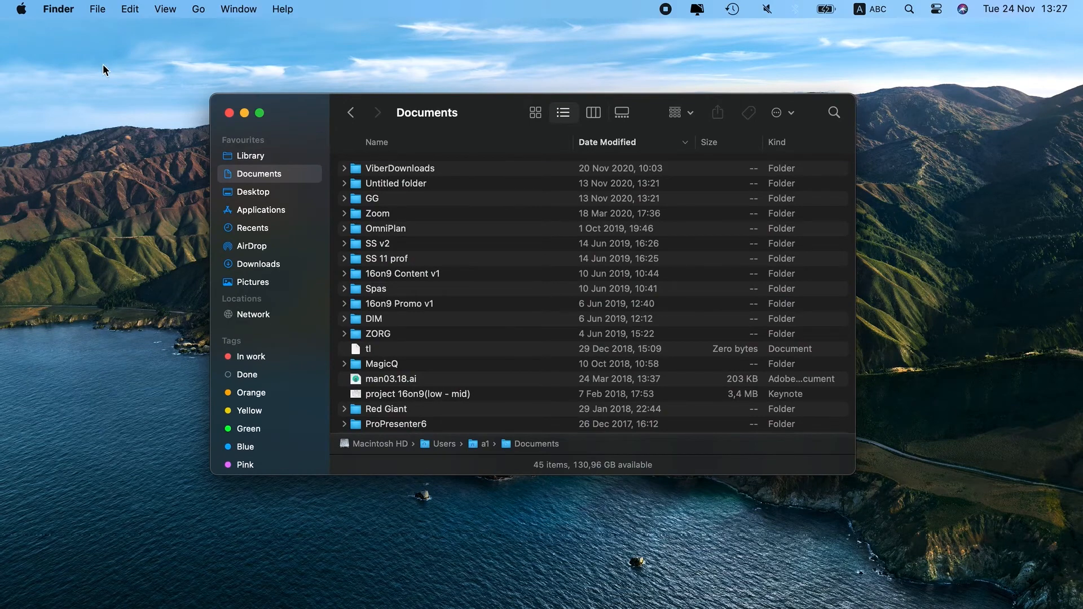
# Create a new smart folder searching This Mac for files of Kind Image.
pyautogui.click(97, 9)
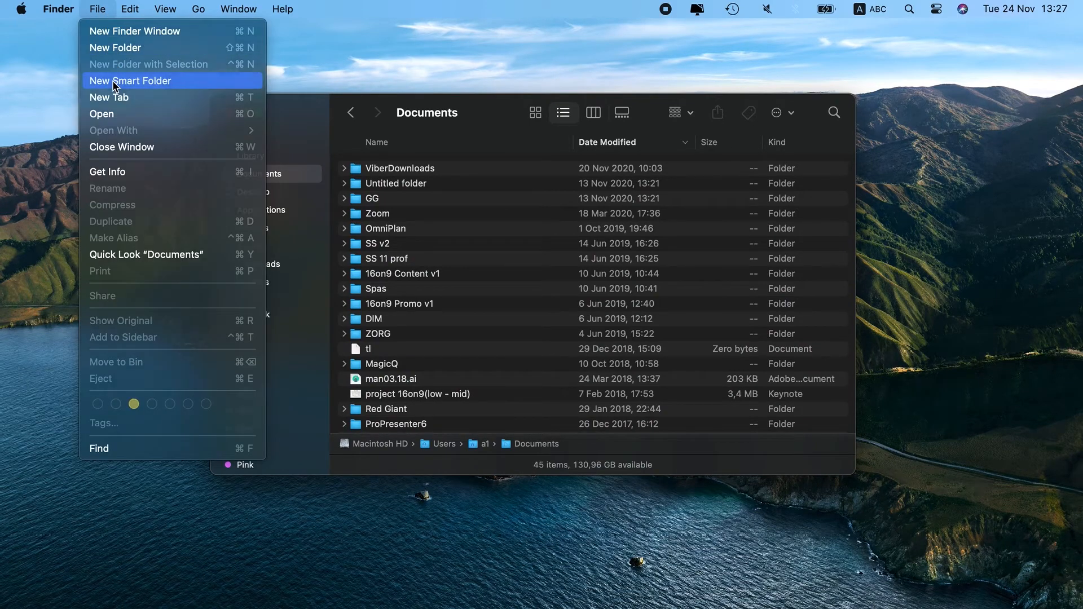
pyautogui.click(130, 82)
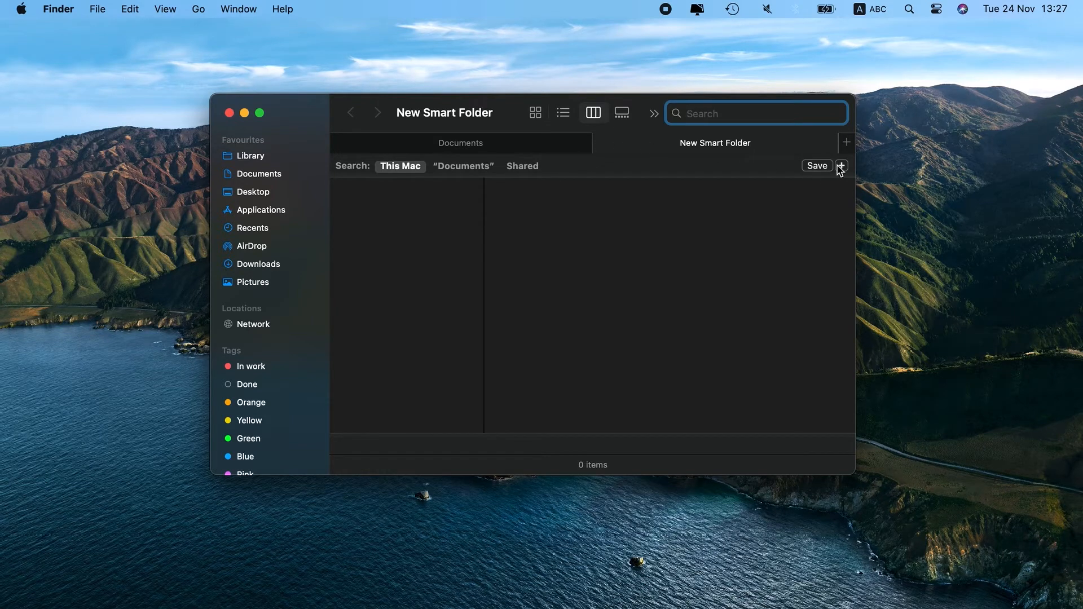
pyautogui.click(840, 165)
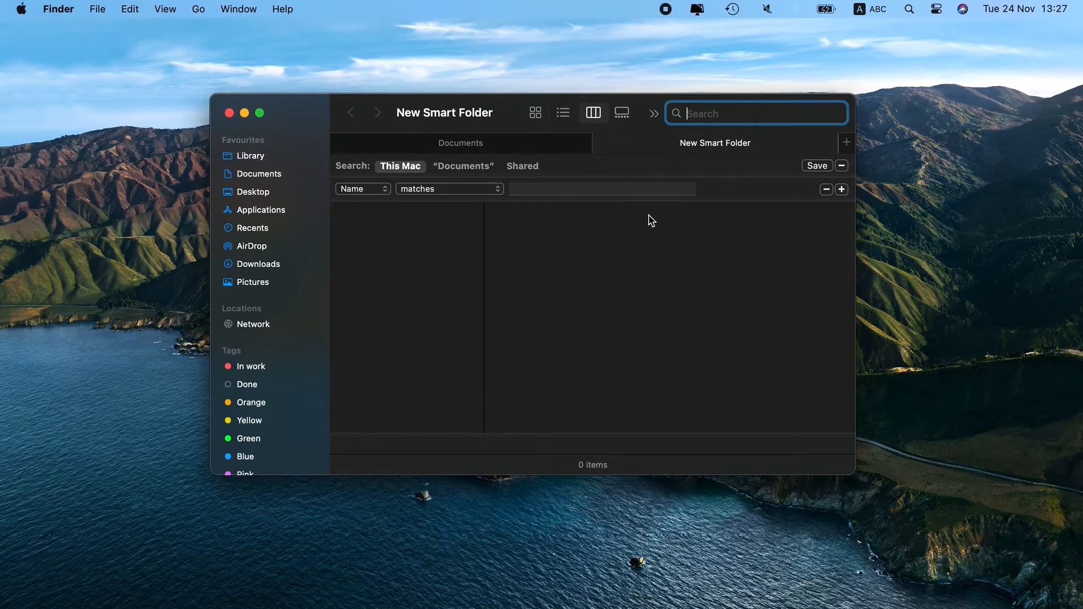
pyautogui.click(361, 189)
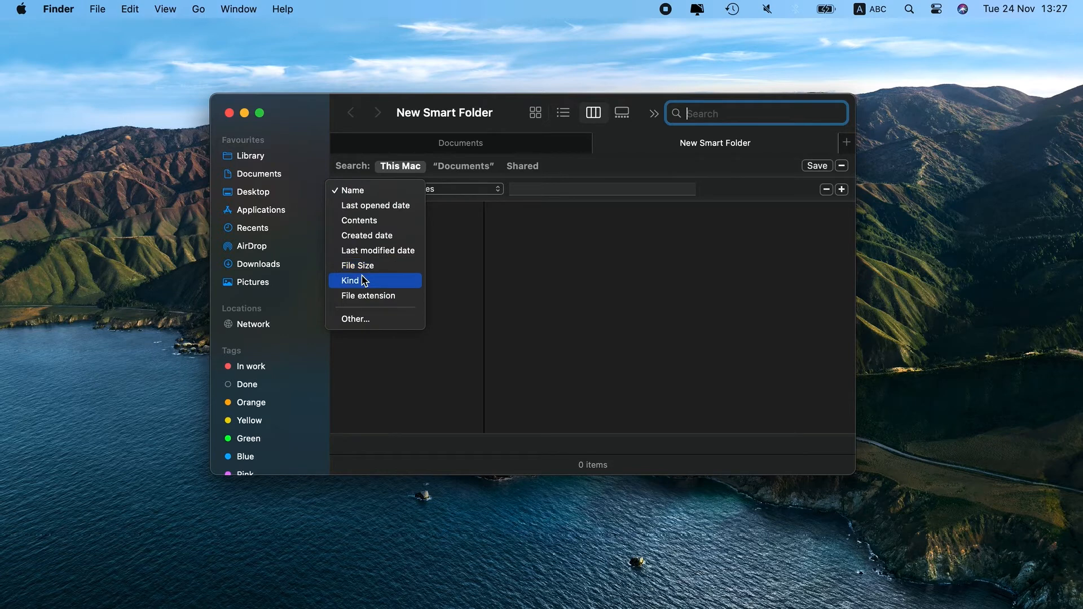
pyautogui.click(349, 281)
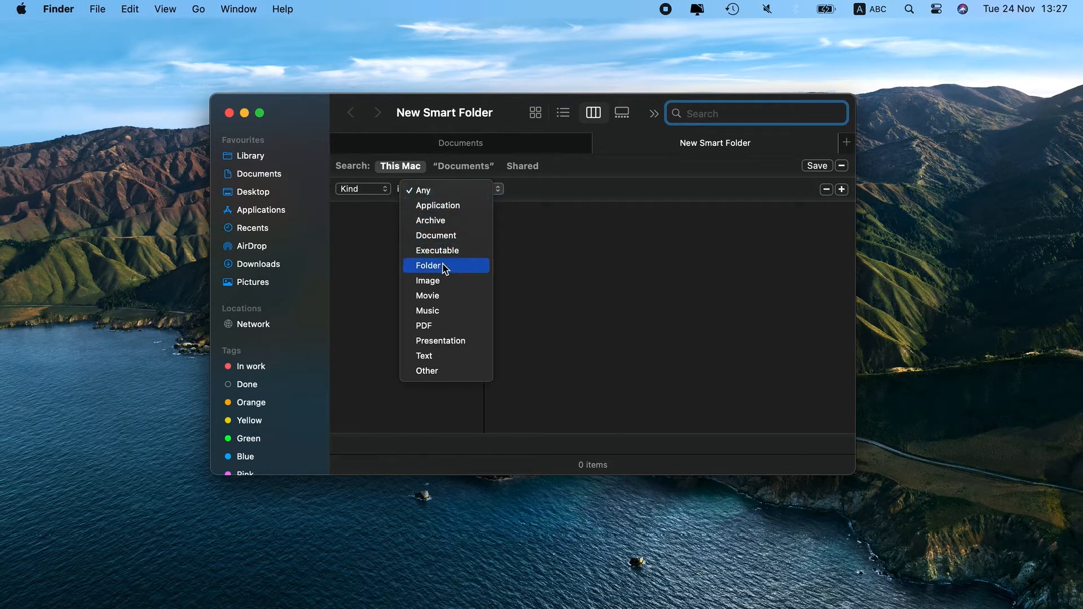
pyautogui.click(426, 280)
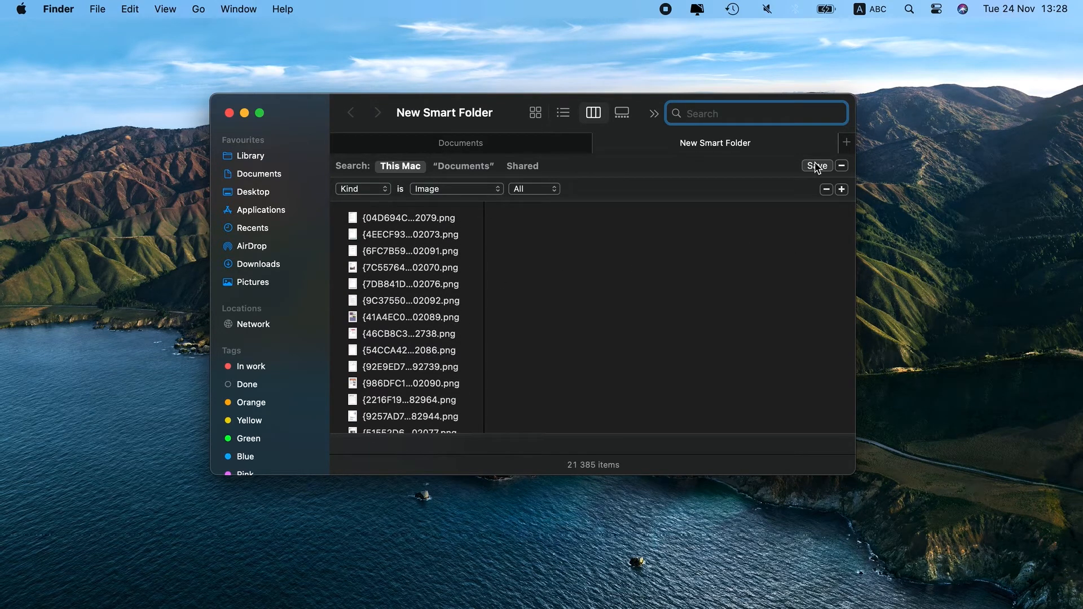
# Save the image search as a smart folder named 'Images', added to the sidebar.
pyautogui.click(817, 166)
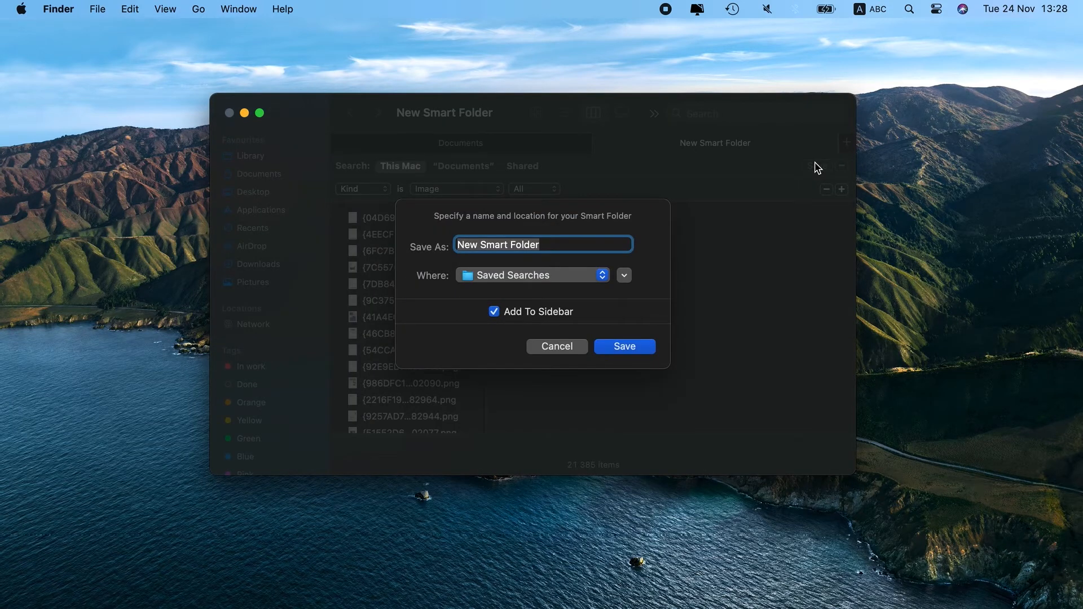
pyautogui.press('delete')
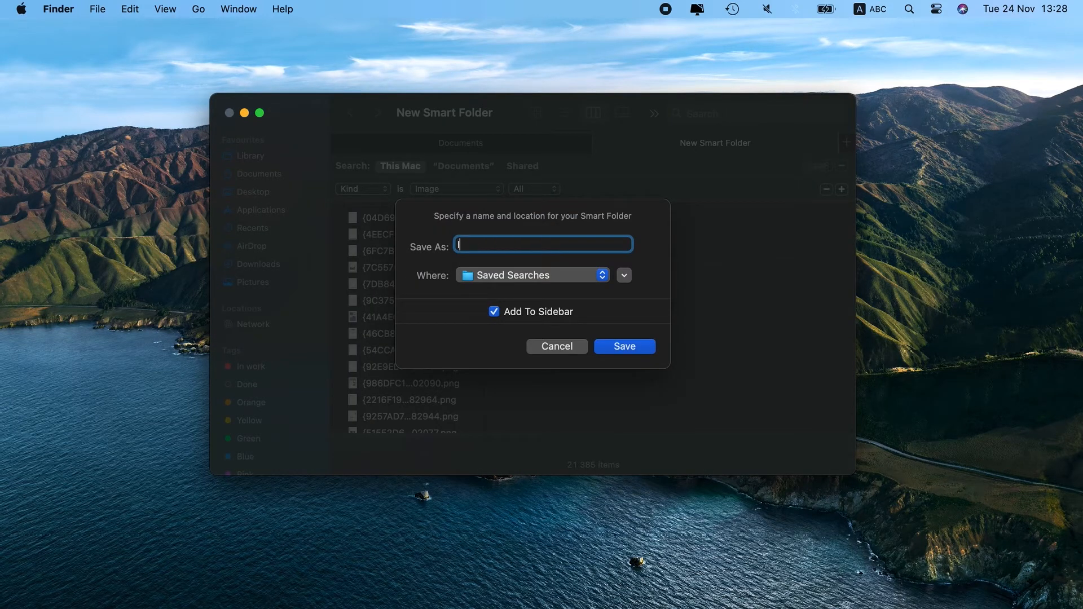
pyautogui.write('Images')
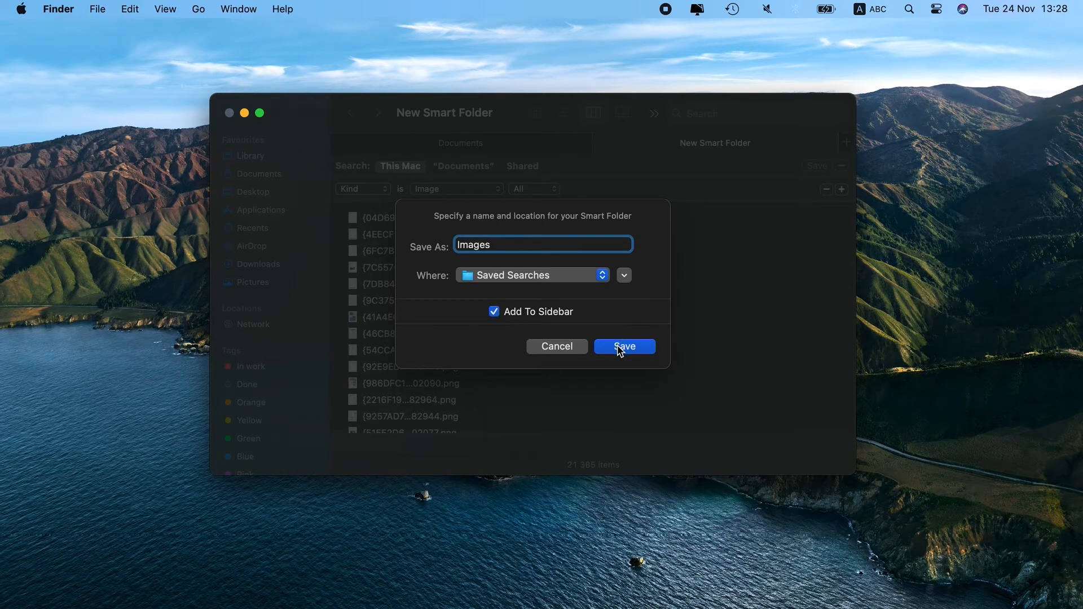
pyautogui.click(622, 346)
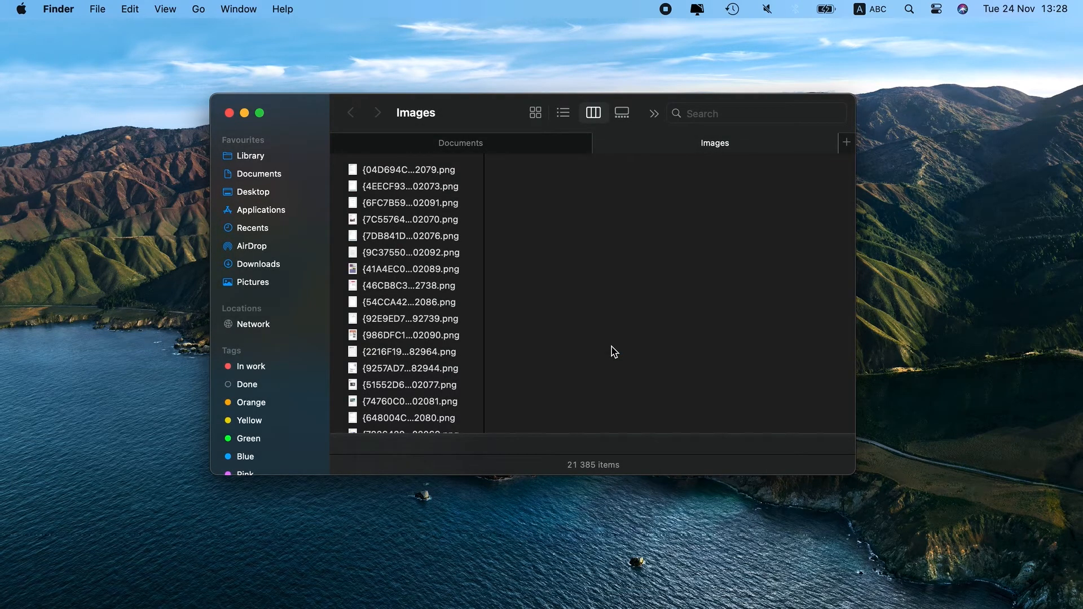
pyautogui.moveTo(603, 352)
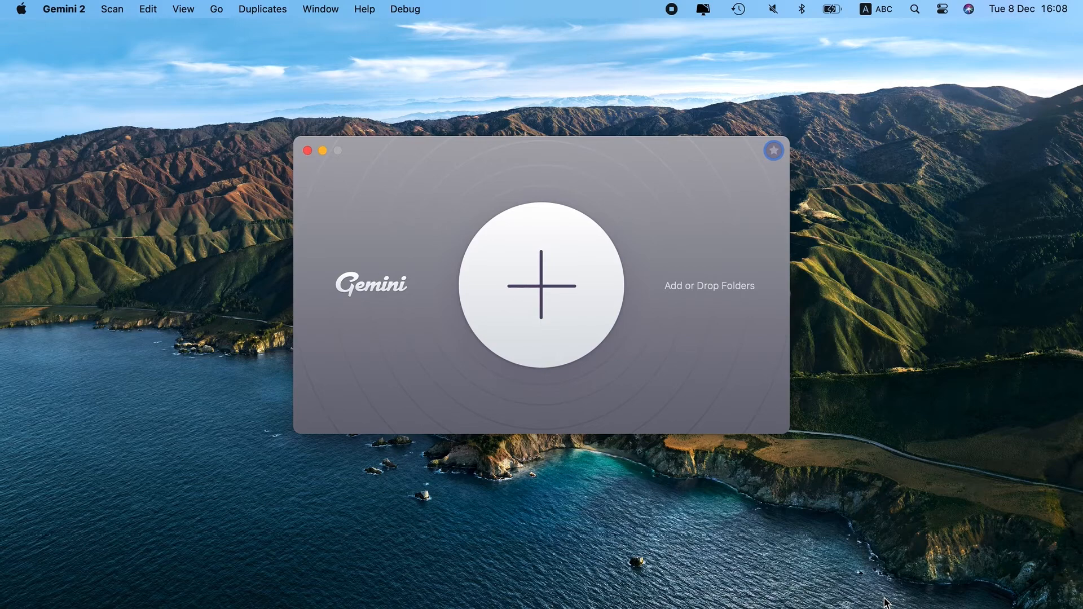
# Add the Home Folder as scan location and run the duplicate scan, finding 11.01 GB.
pyautogui.click(540, 286)
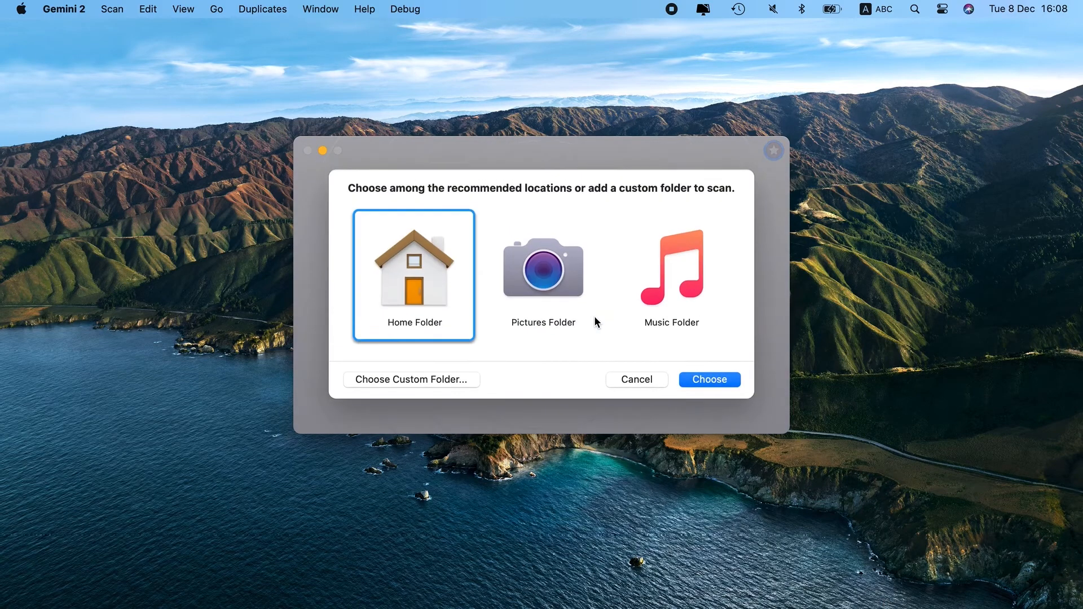
pyautogui.click(709, 379)
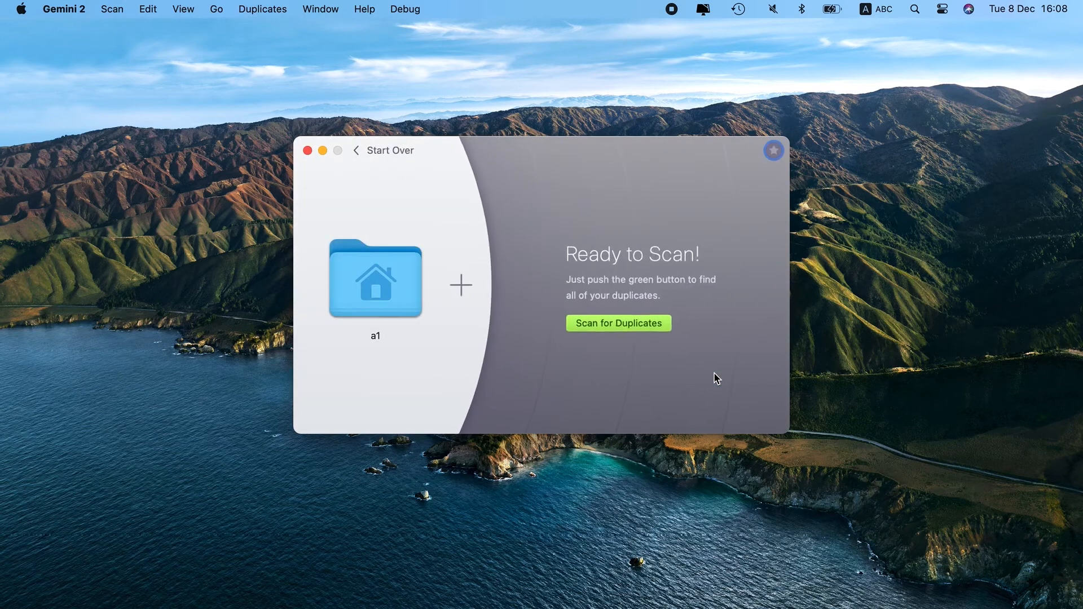
pyautogui.click(617, 322)
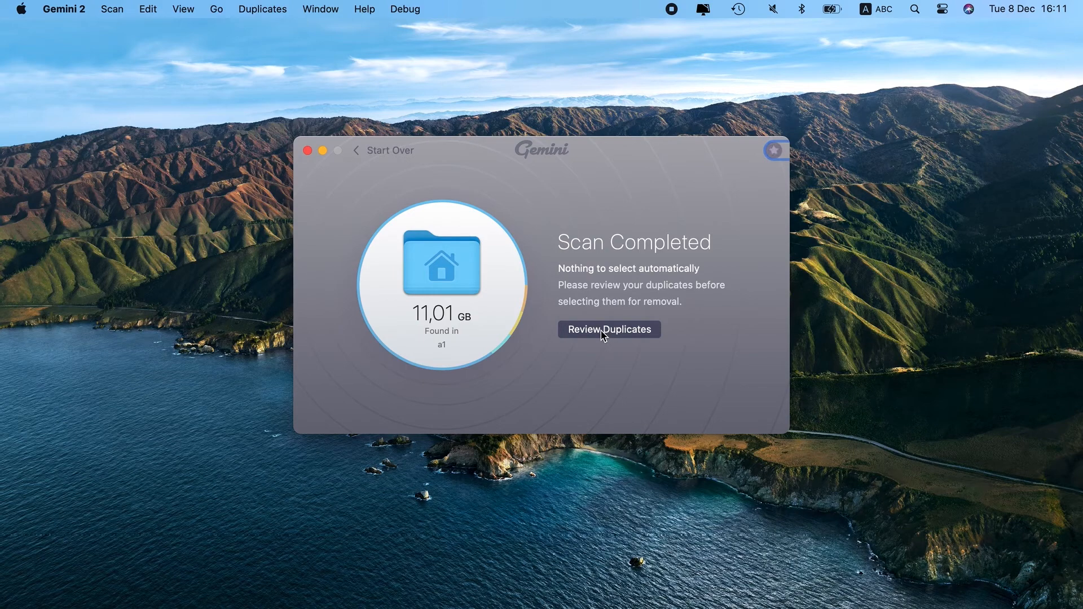
# Review duplicates, mark both 'New Folder With Items' copies (10.62 GB) and remove them to trash.
pyautogui.click(608, 330)
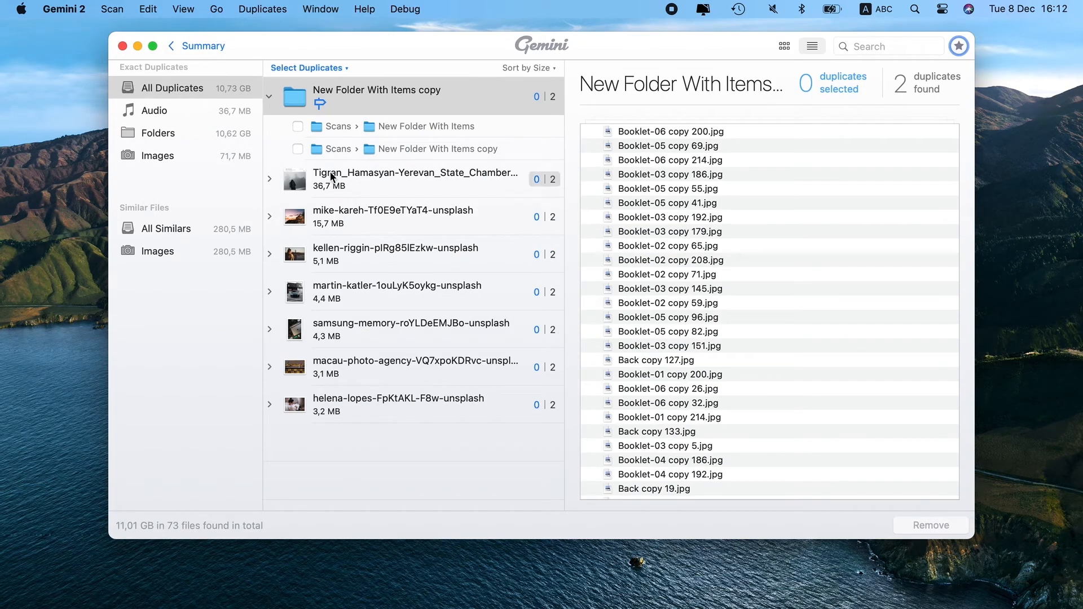
pyautogui.click(298, 127)
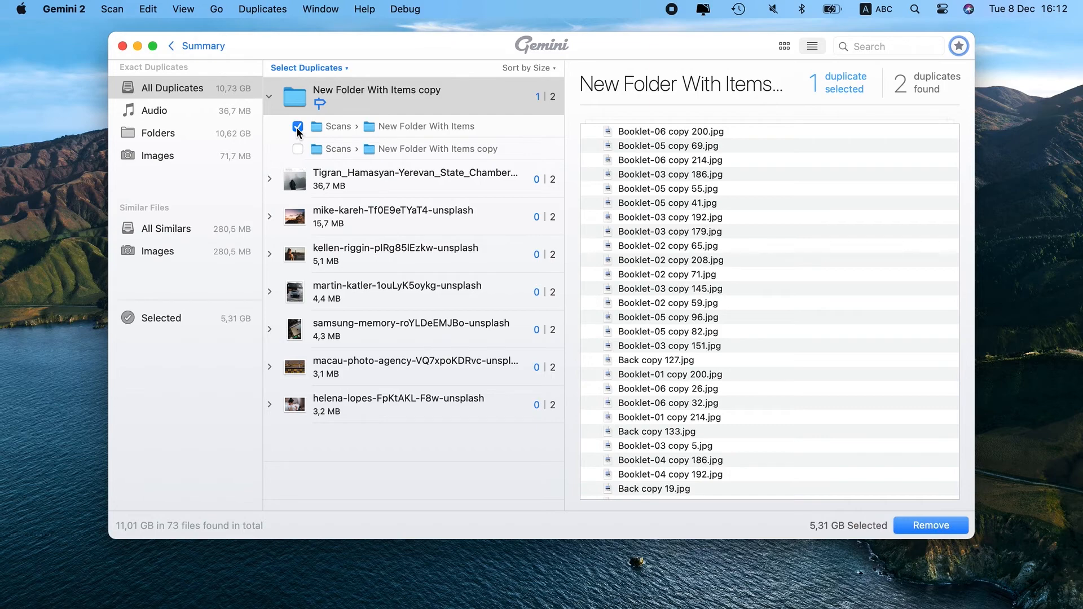
pyautogui.click(298, 149)
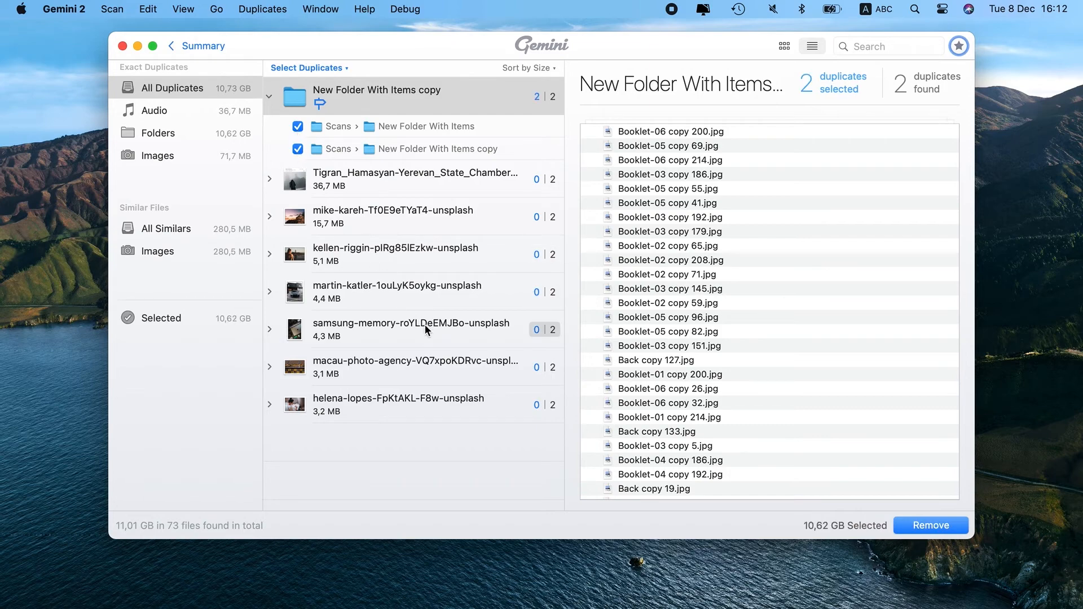
pyautogui.click(929, 525)
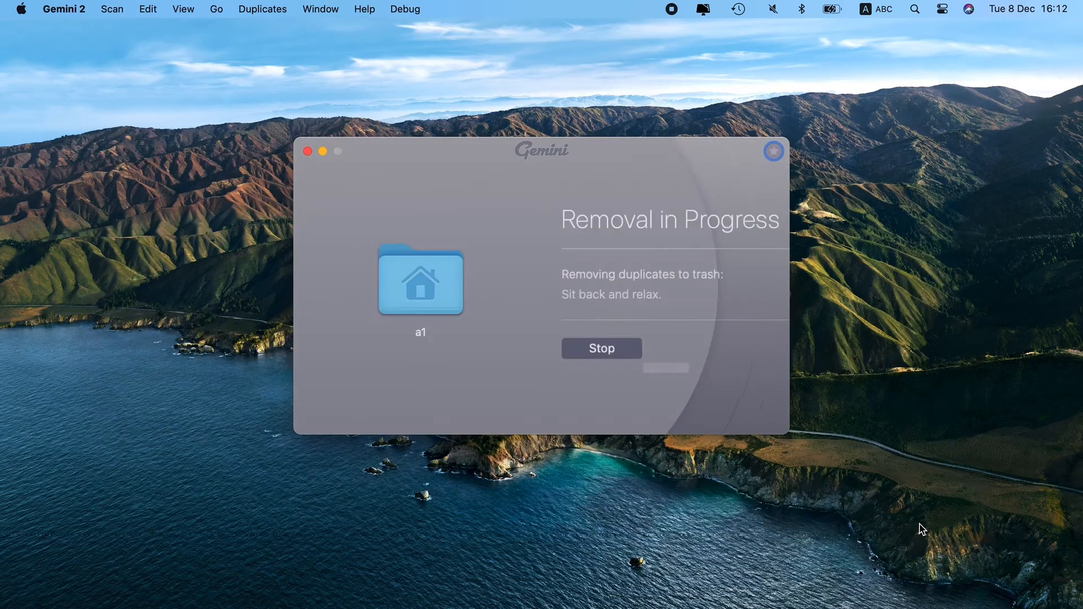